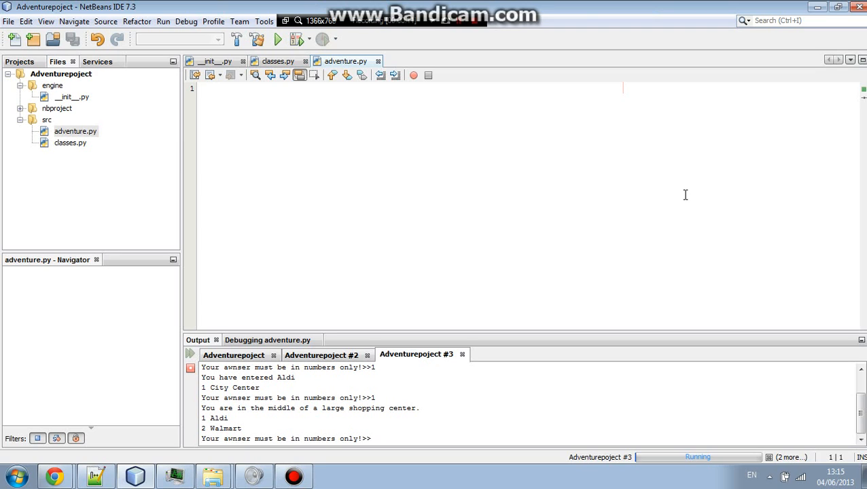
# Begin an import line in the empty adventure.py, then erase it.
pyautogui.click(216, 89)
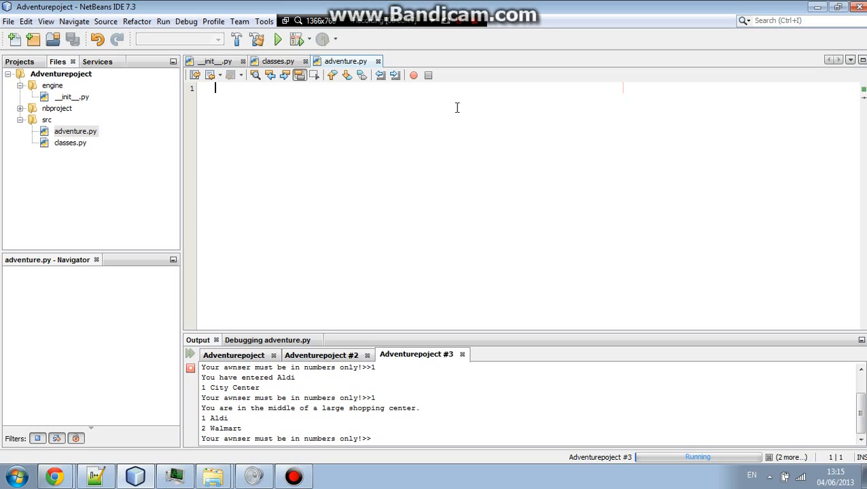
pyautogui.write('import rand')
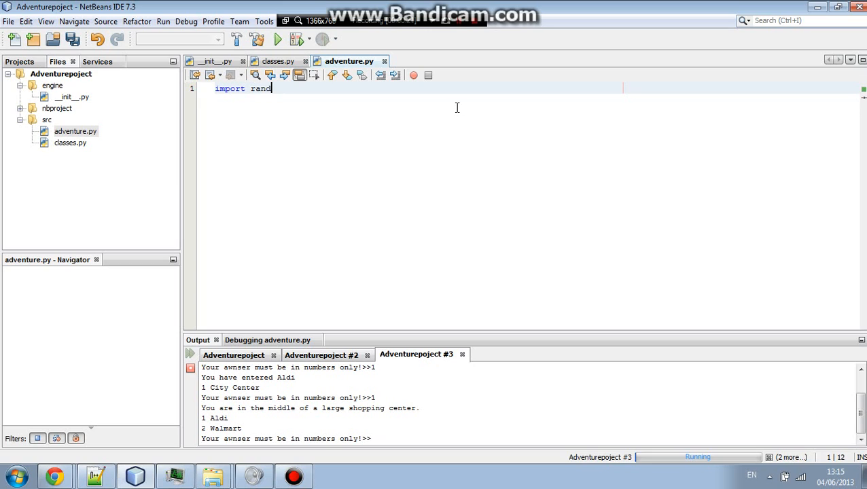
pyautogui.write('om')
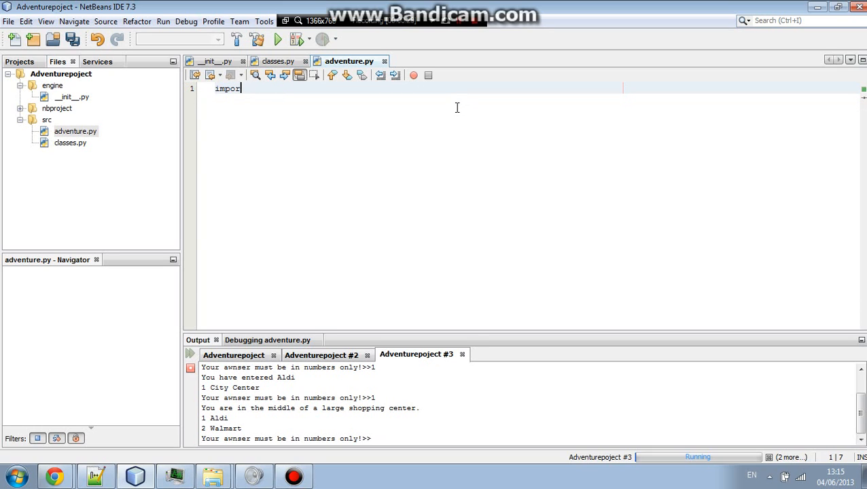
pyautogui.press('BackSpace')
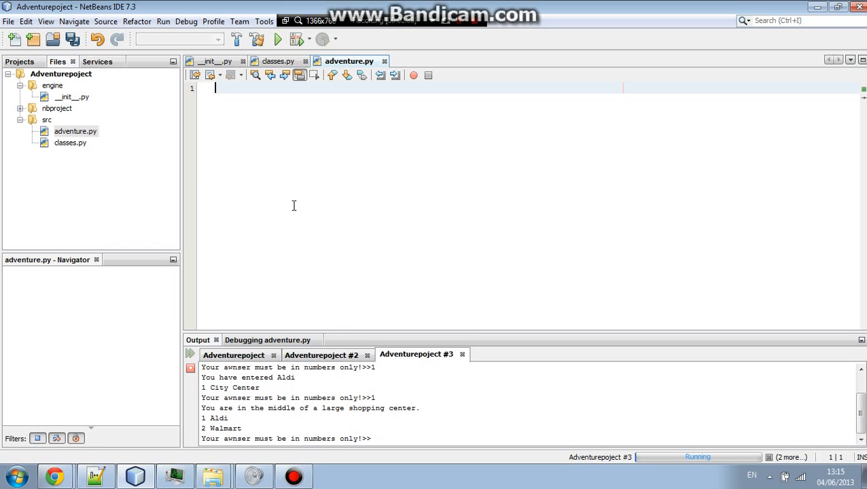
pyautogui.moveTo(17, 475)
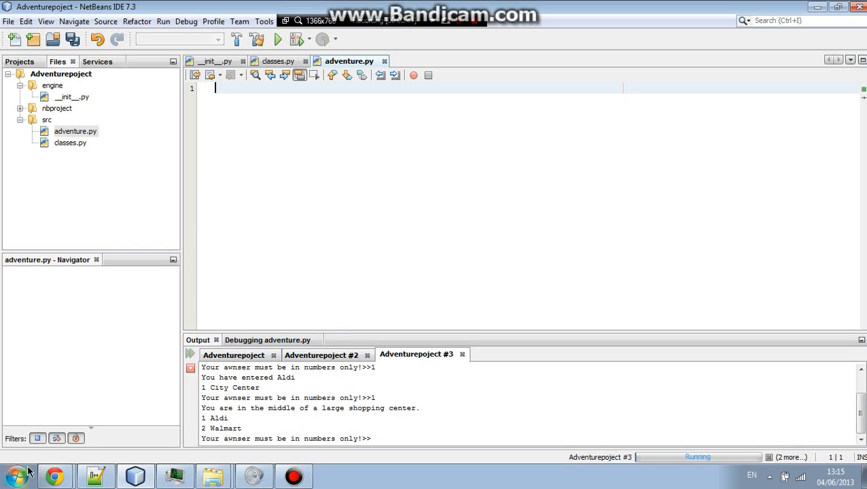
pyautogui.moveTo(229, 308)
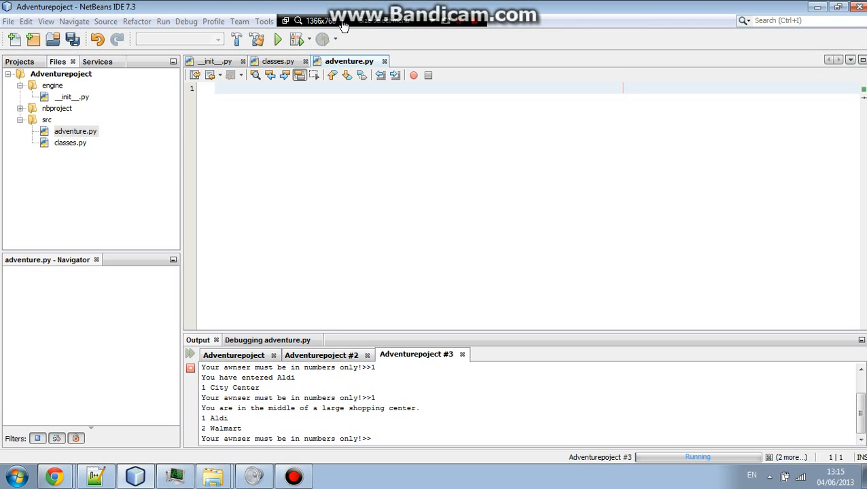
# Open and close the Plugins manager, save the file, and start typing an import.
pyautogui.click(263, 21)
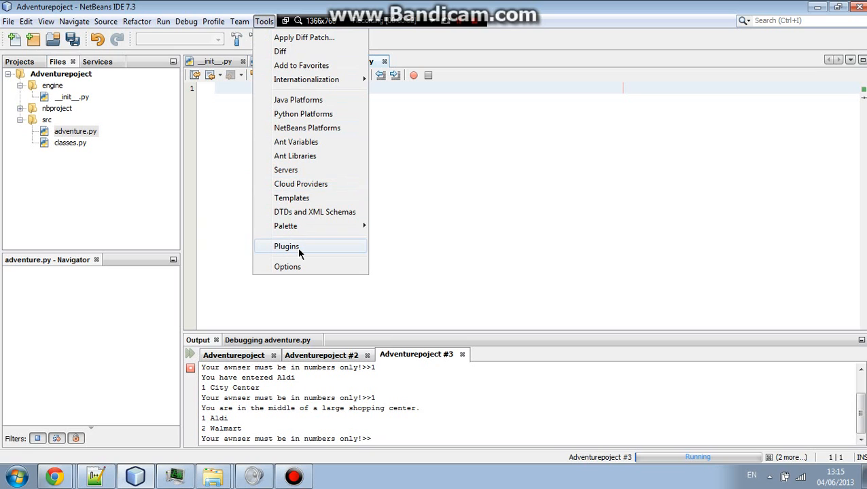
pyautogui.click(286, 246)
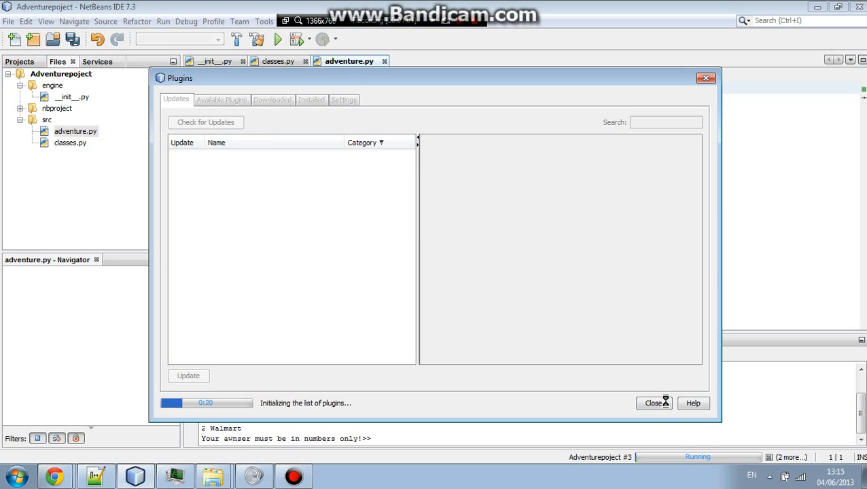
pyautogui.click(654, 403)
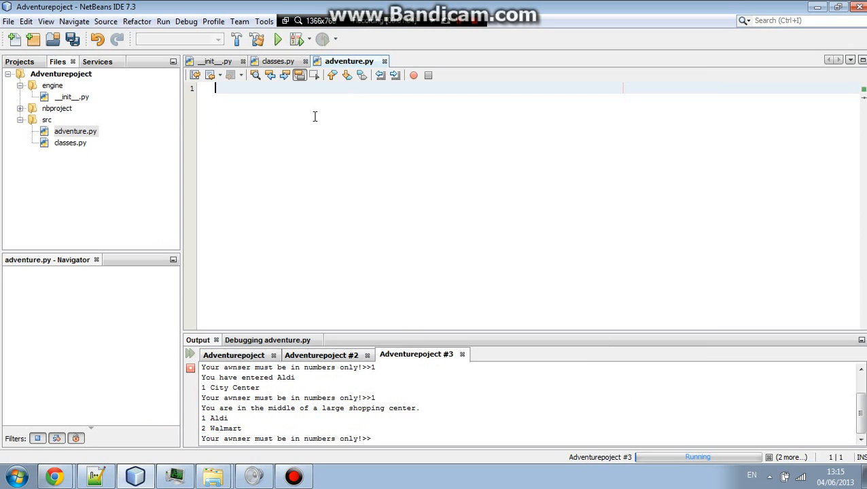
pyautogui.press('ctrl+s')
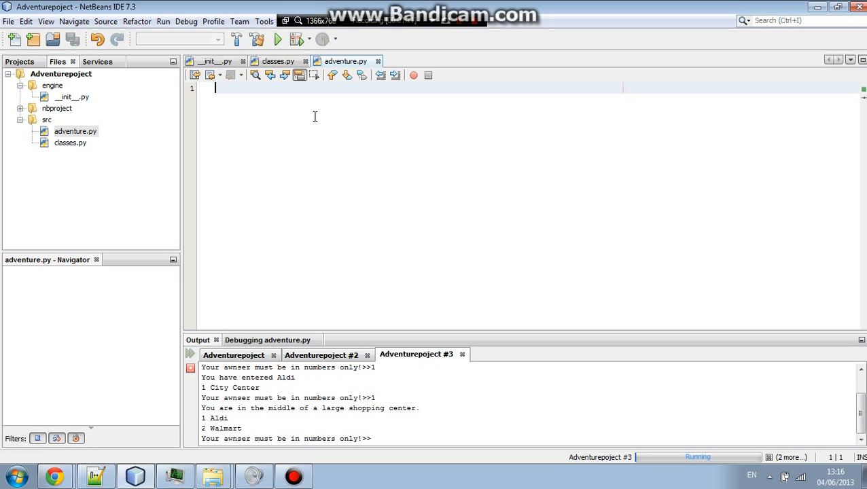
pyautogui.write('impo')
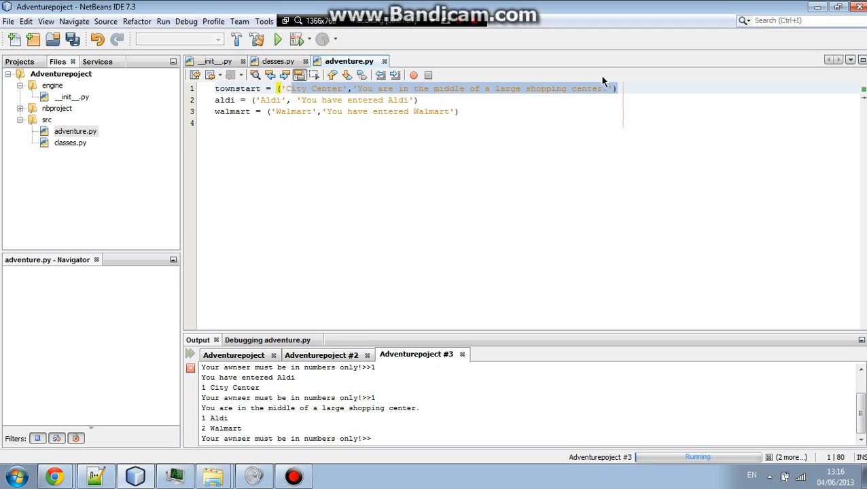
# Highlight the townstart tuple's description text on line 1.
pyautogui.click(617, 88)
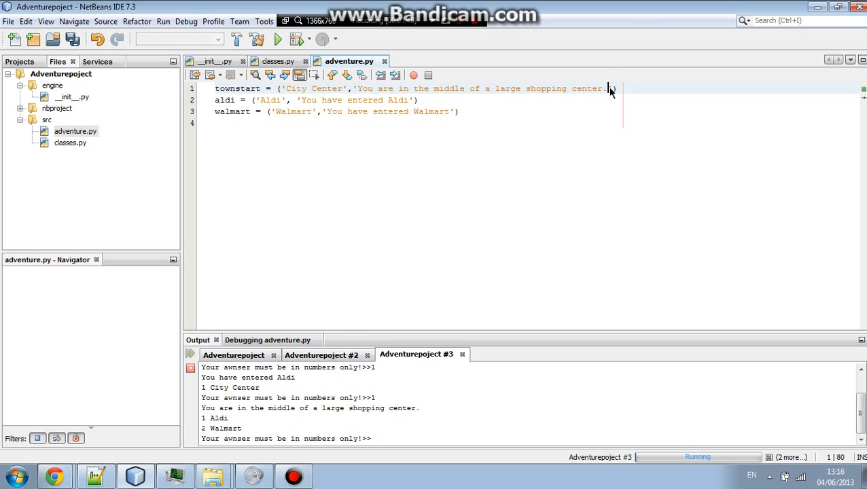
pyautogui.moveTo(356, 89); pyautogui.dragTo(614, 89)
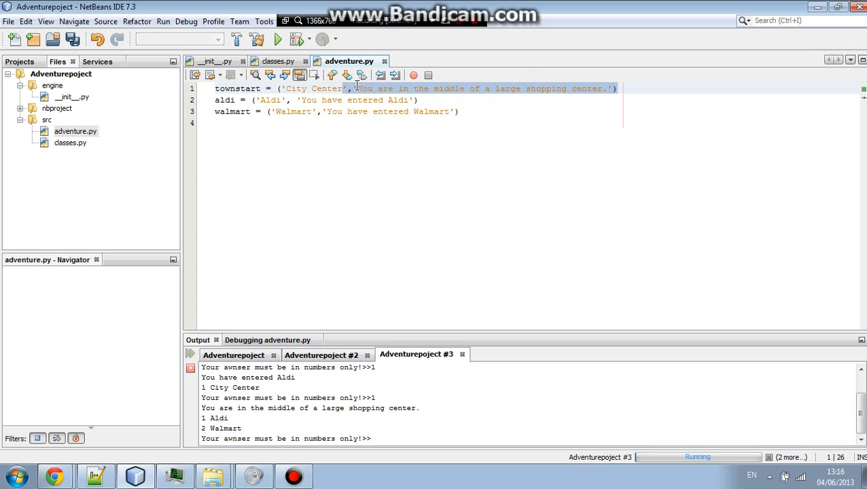
pyautogui.moveTo(354, 89); pyautogui.dragTo(586, 89)
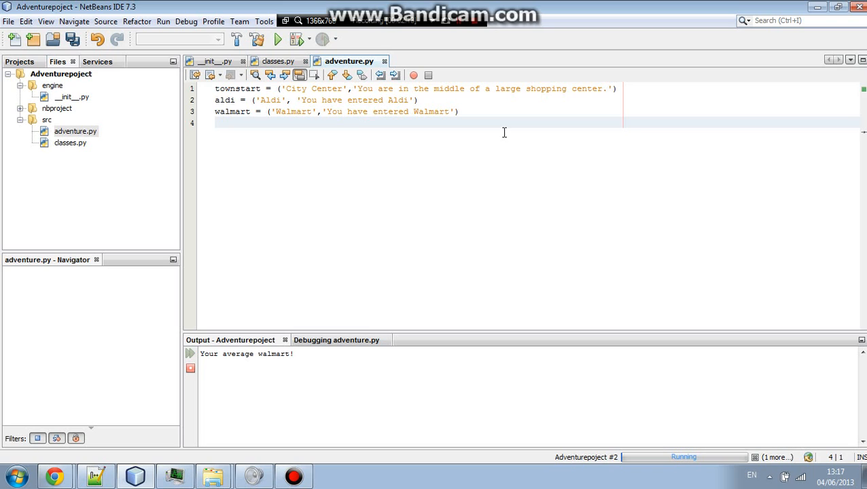
# Open a transitions dictionary with an indented line for its entries.
pyautogui.write('wh')
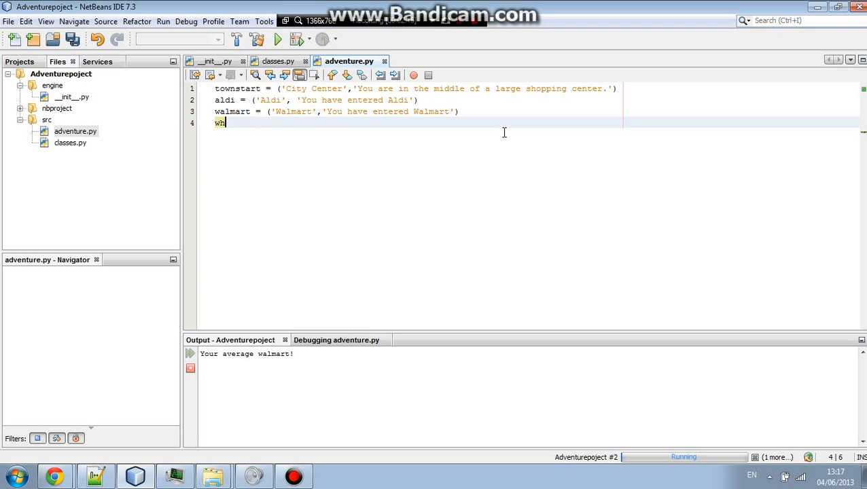
pyautogui.write('tran')
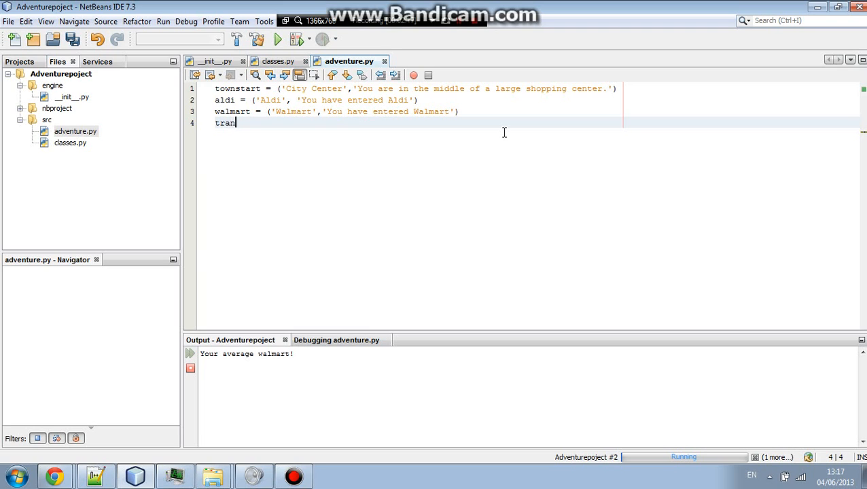
pyautogui.write('sitions = {')
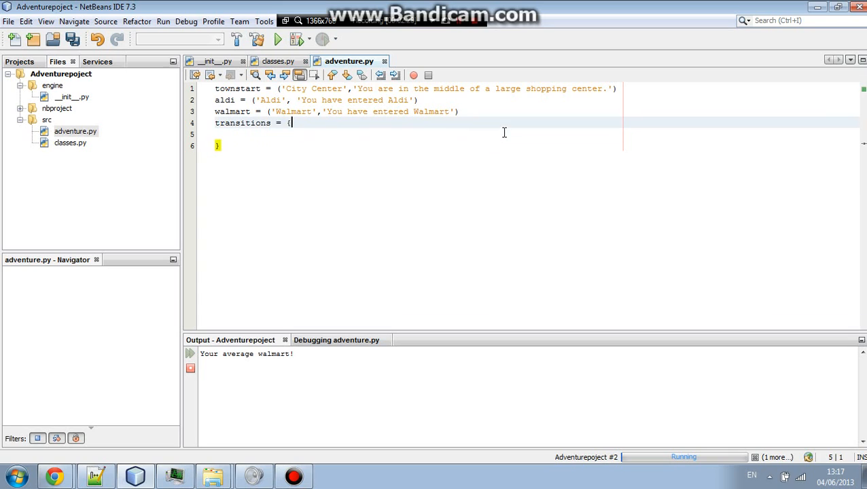
pyautogui.press('enter')
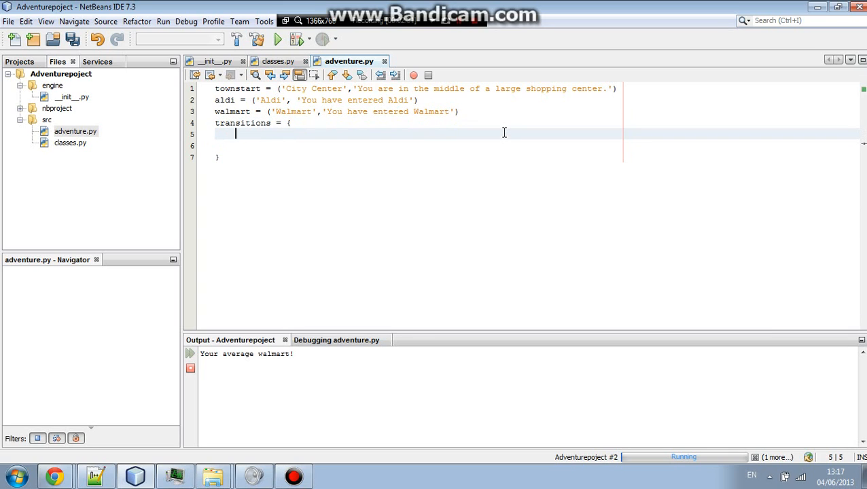
# Add the entry townstart: (aldi, walmart) to the dictionary.
pyautogui.write('to')
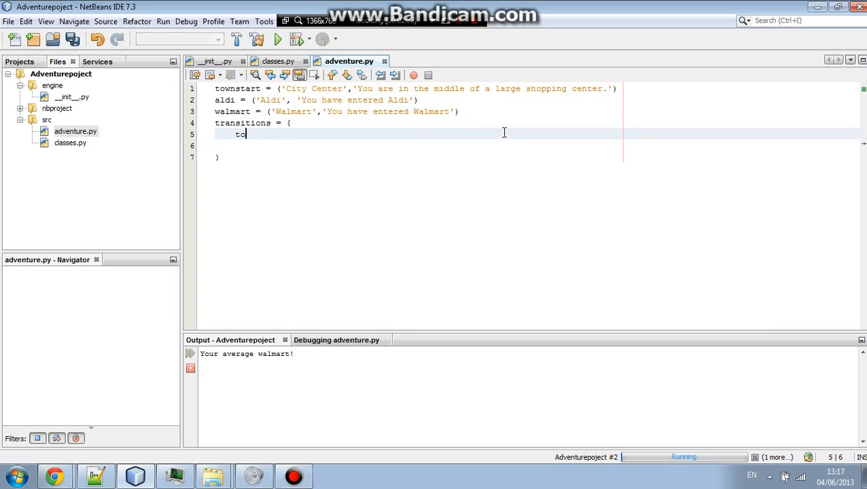
pyautogui.write('wnstar:')
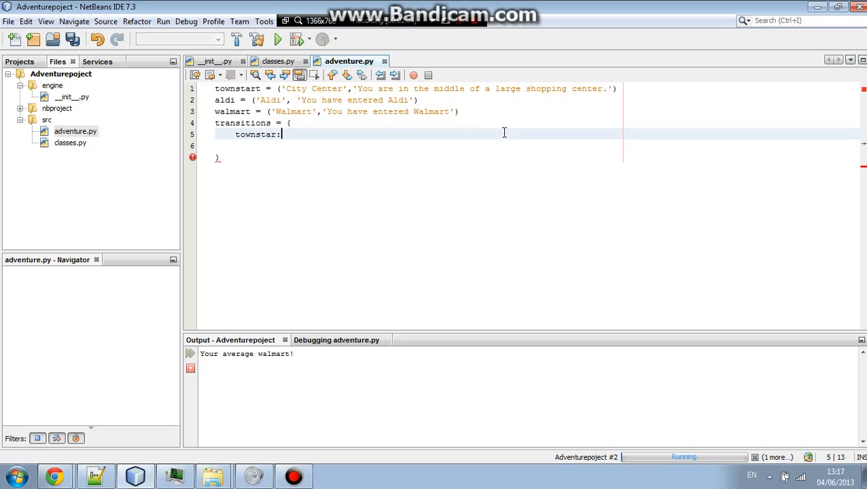
pyautogui.write('t')
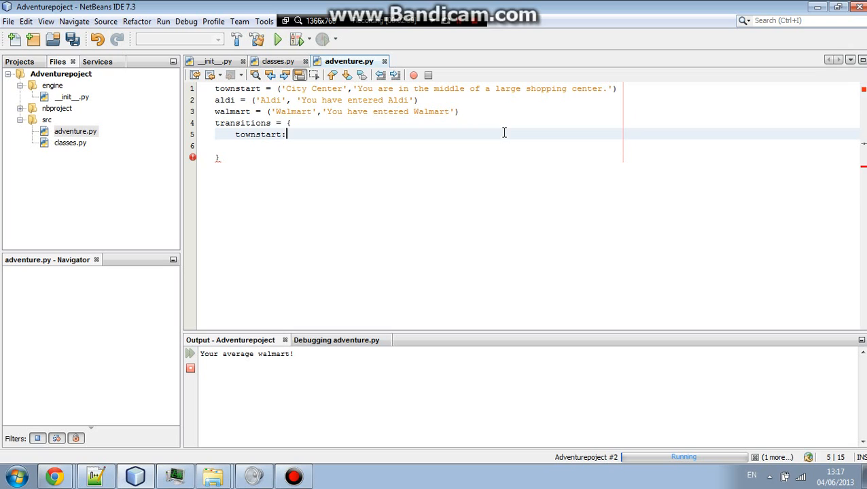
pyautogui.write('()')
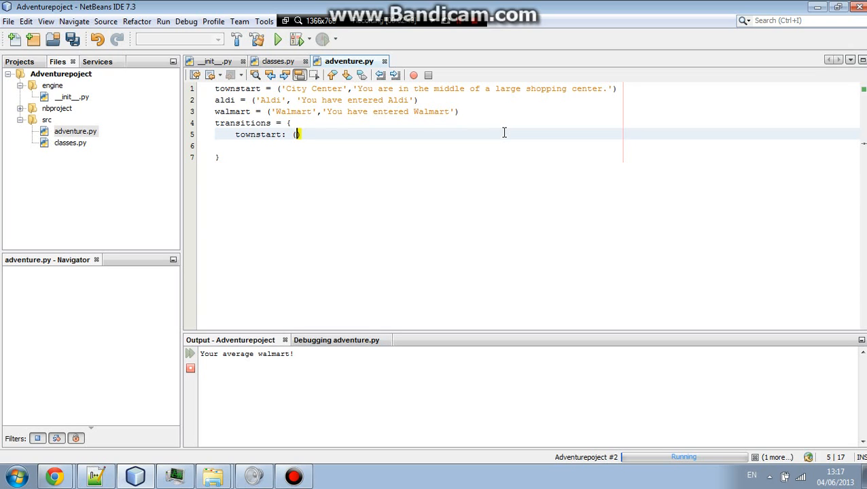
pyautogui.write('a,')
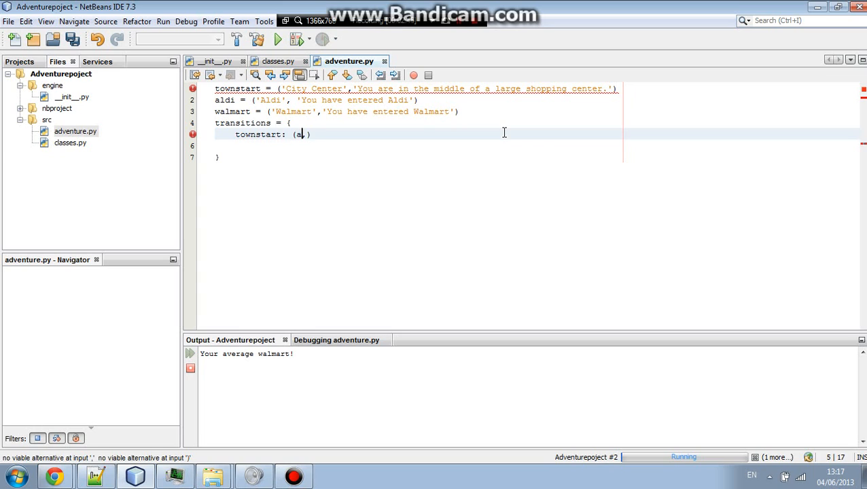
pyautogui.write('ldi, walmart')
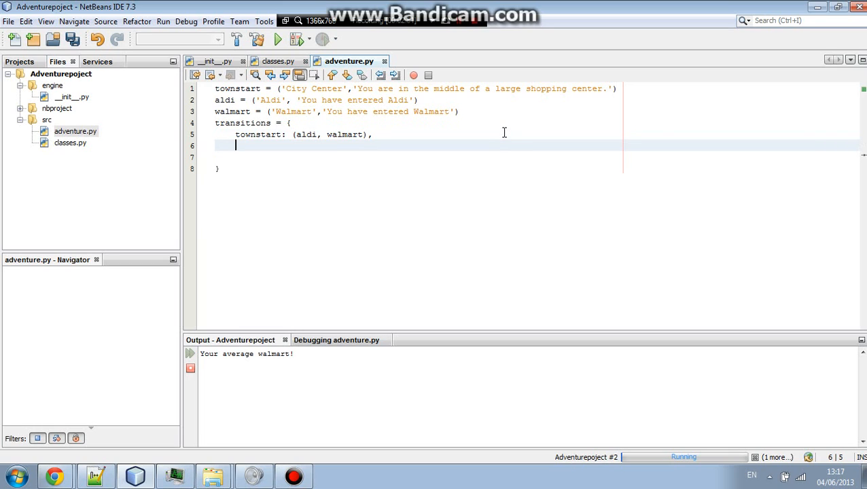
# Add the aldi entry mapping back to (townstart,).
pyautogui.write('ald')
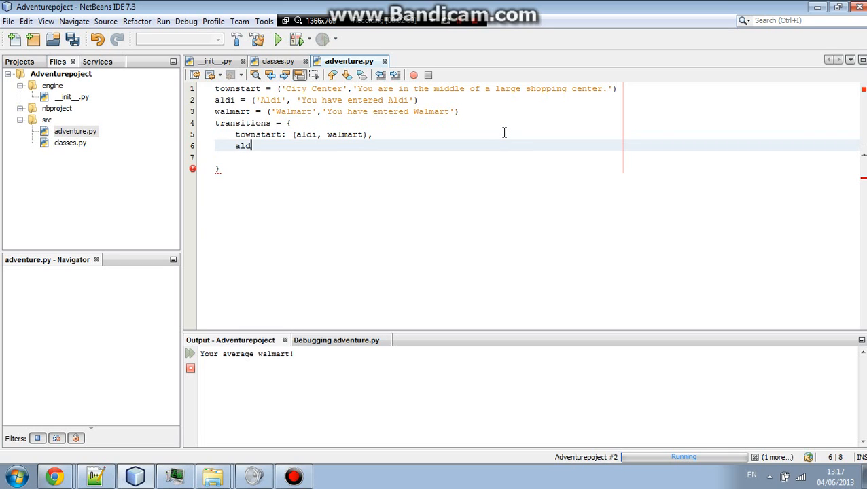
pyautogui.write('i')
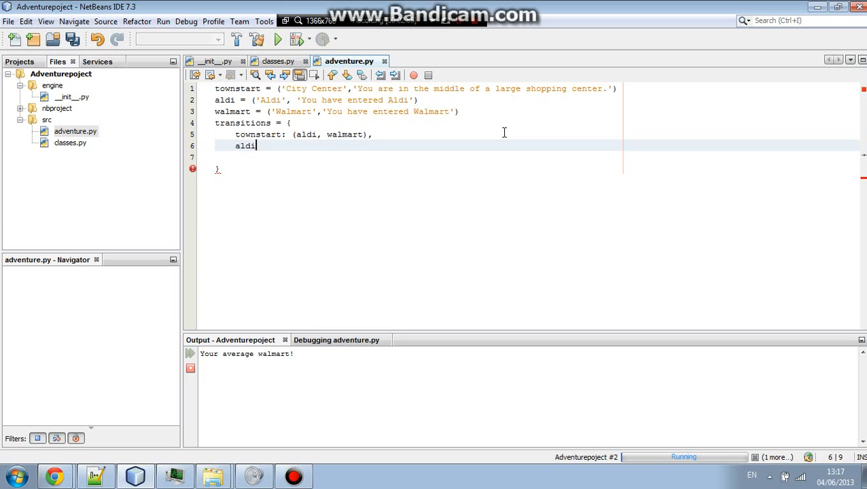
pyautogui.write(': ()')
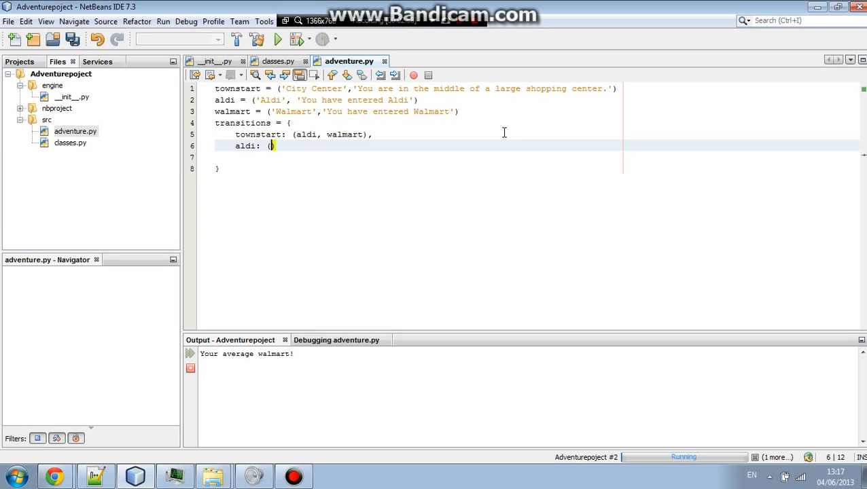
pyautogui.write('tow')
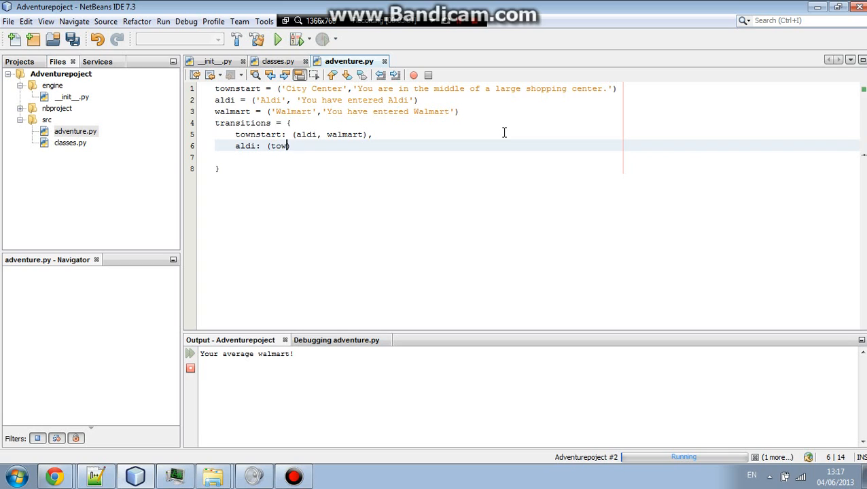
pyautogui.write('nstart,')
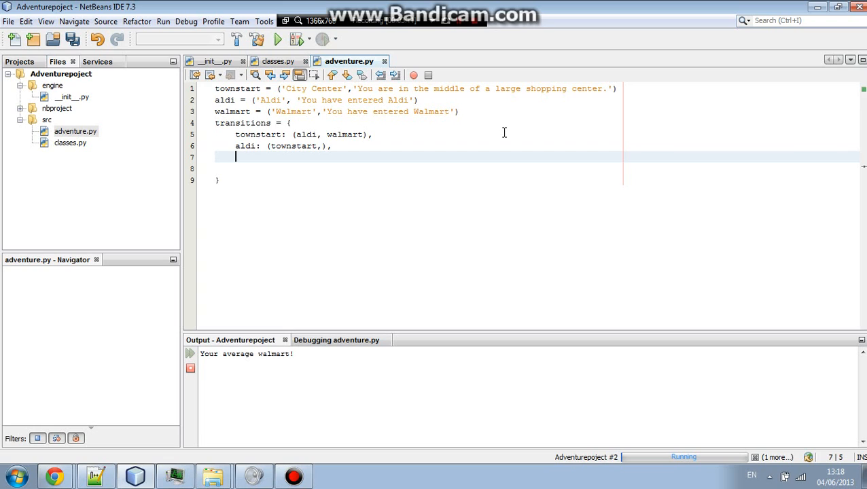
# Add the walmart entry mapping back to (townstart,).
pyautogui.write('wa')
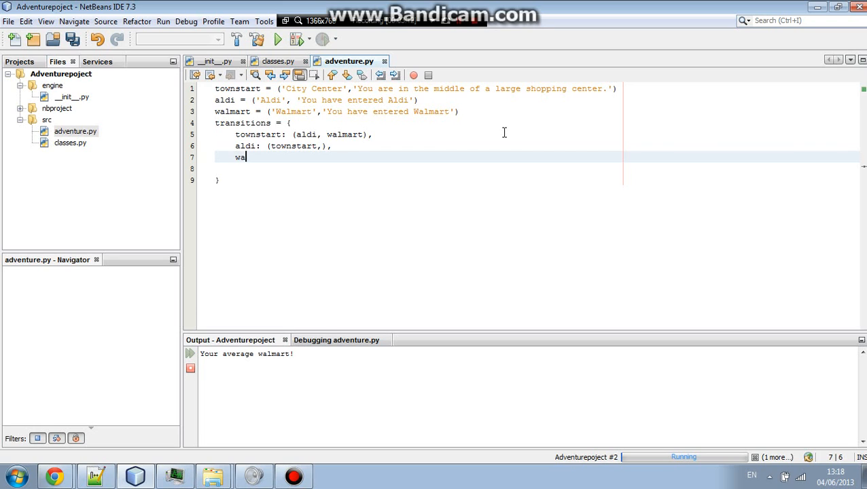
pyautogui.write('lmart: (')
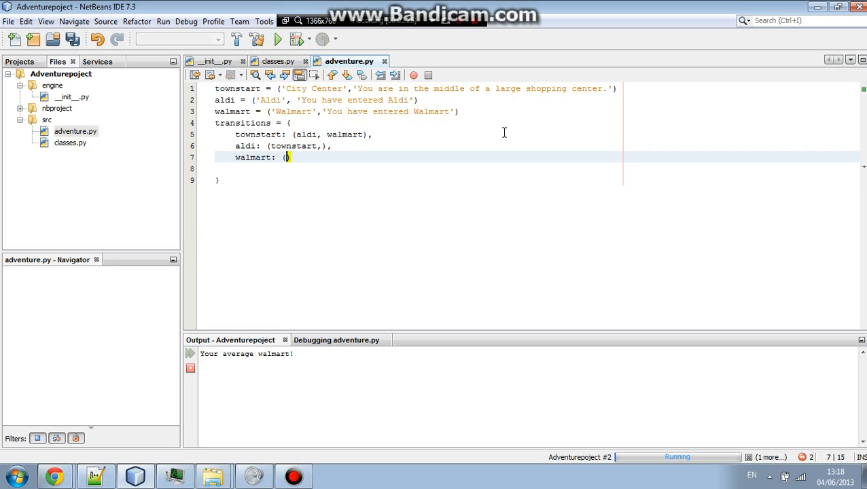
pyautogui.write('t')
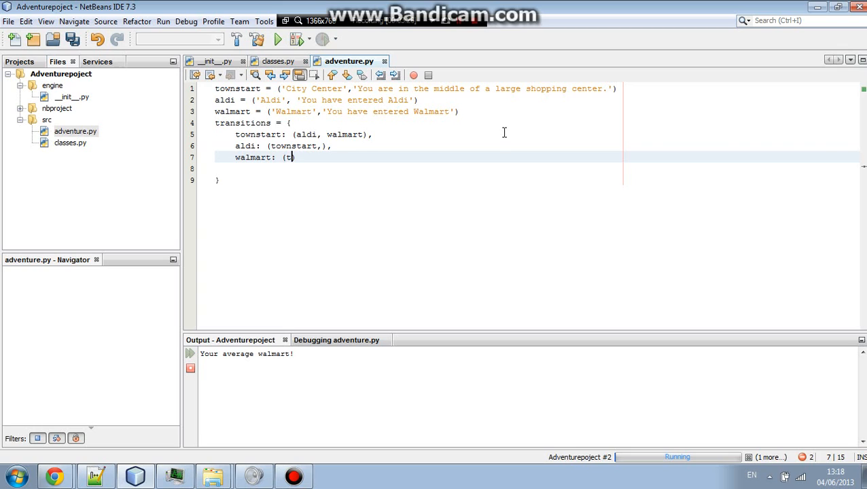
pyautogui.write('ownstar')
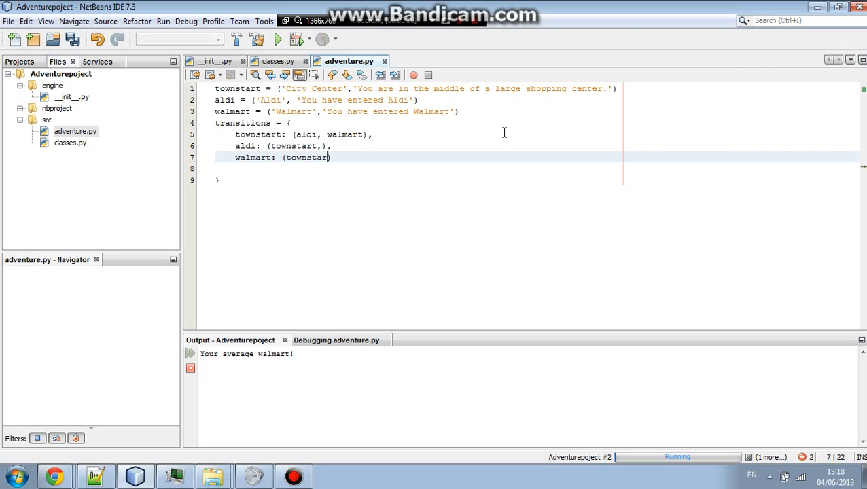
pyautogui.write(',')
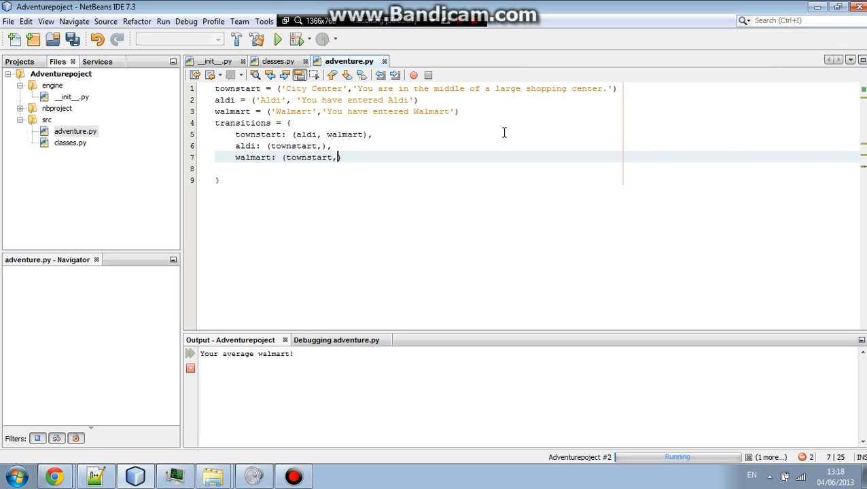
pyautogui.write(',')
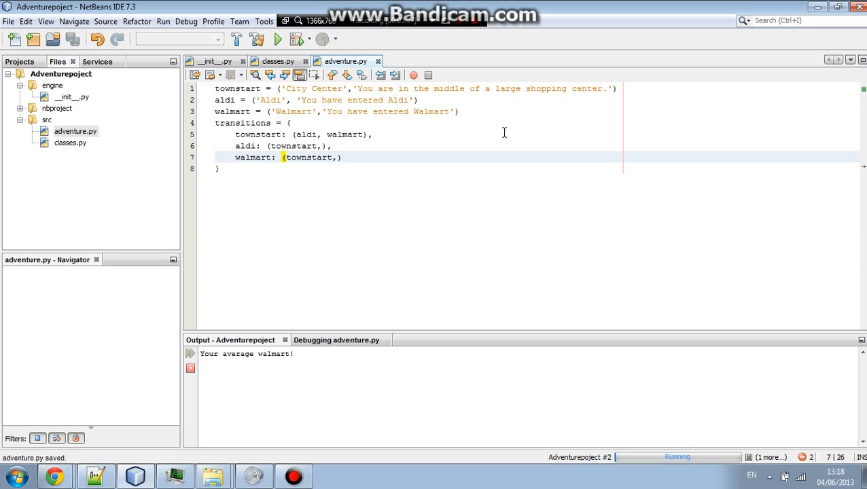
# Close and save the dictionary, then add a new line below it.
pyautogui.click(295, 134)
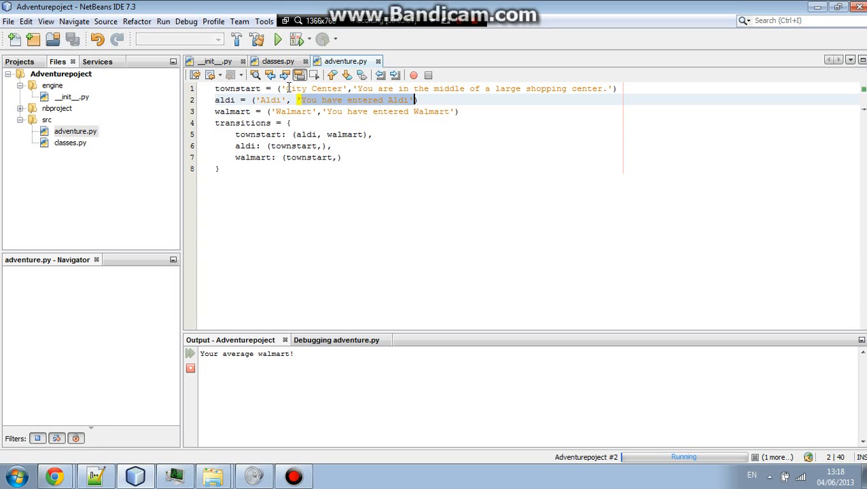
pyautogui.click(314, 89)
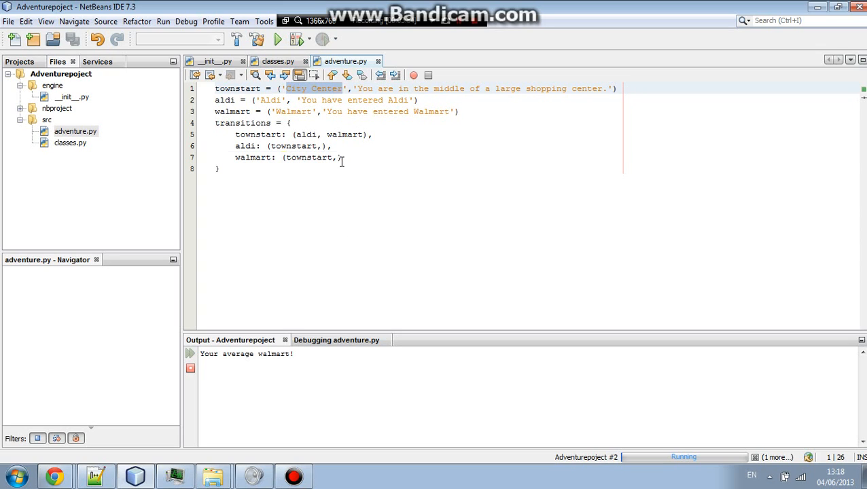
pyautogui.press('enter')
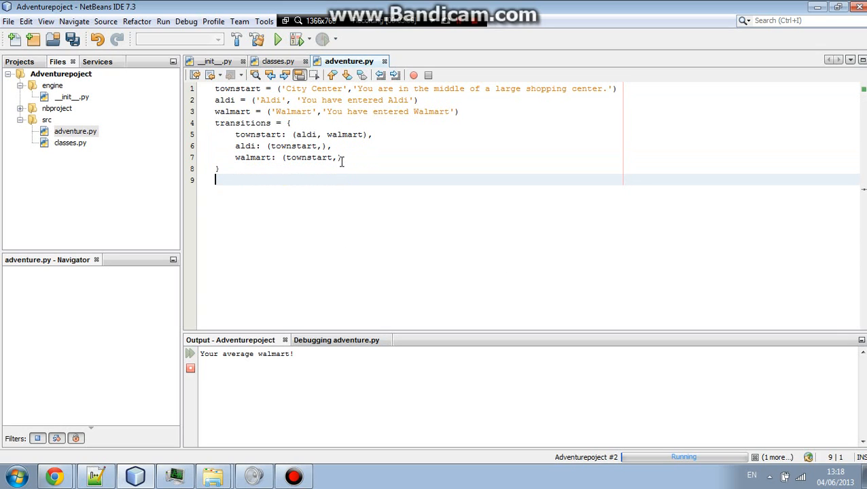
# Set location = townstart below the dictionary.
pyautogui.write('location =')
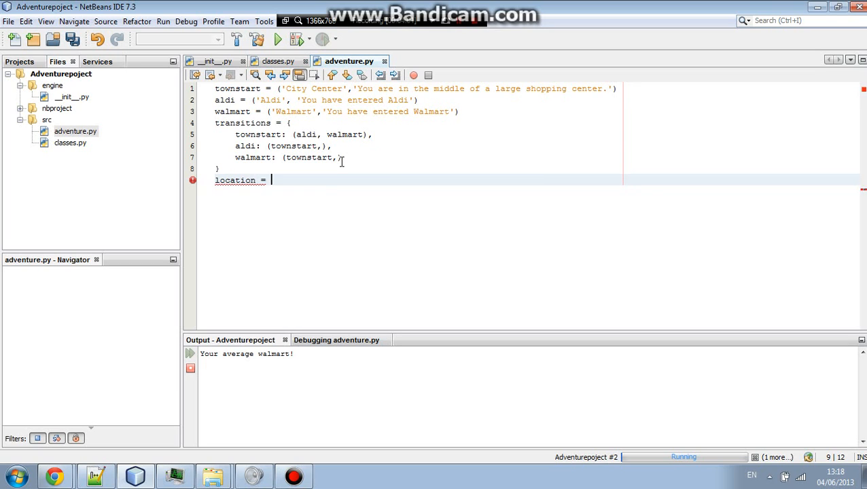
pyautogui.write('town')
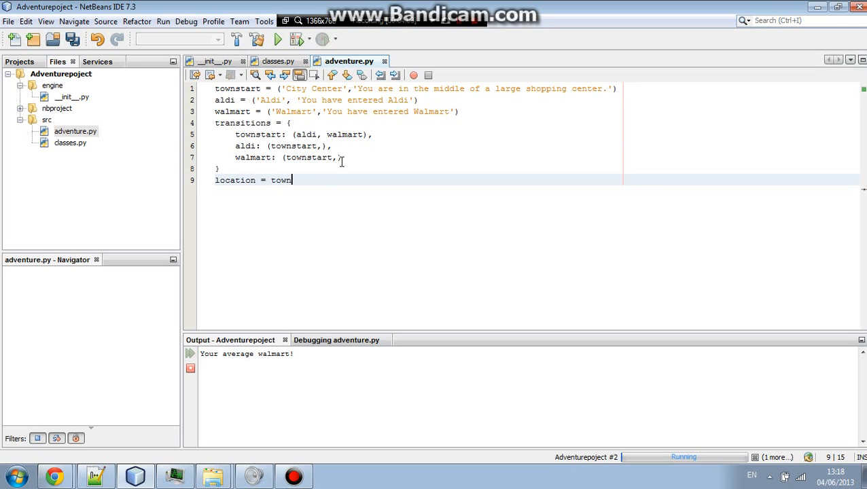
pyautogui.write('start')
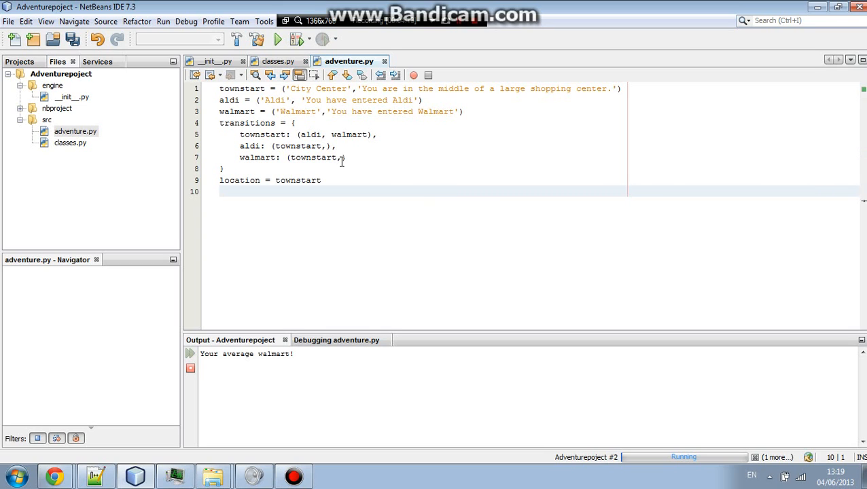
# Add a while True: loop that prints location[1], then a new indented line.
pyautogui.write('while Tr')
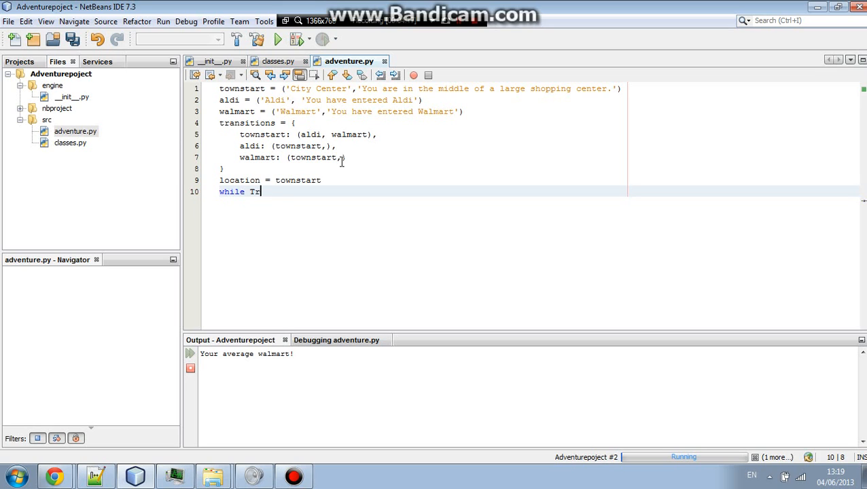
pyautogui.write('ue:')
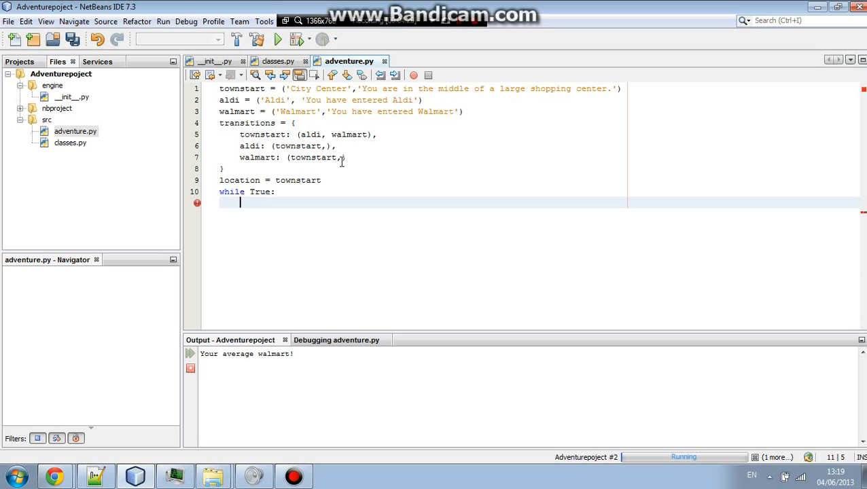
pyautogui.write('prti')
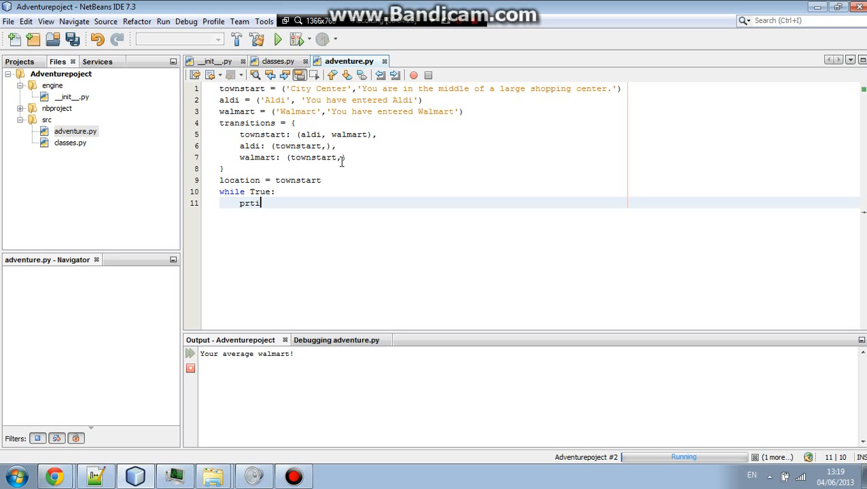
pyautogui.press('BackSpace')
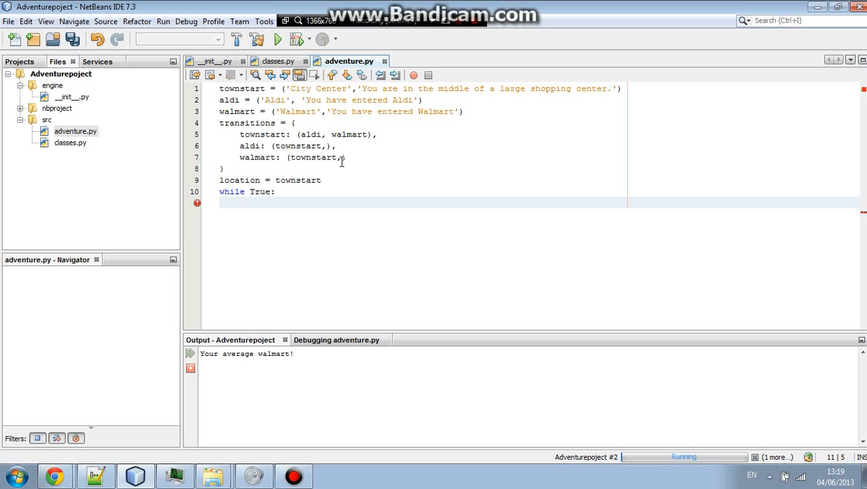
pyautogui.write('print()')
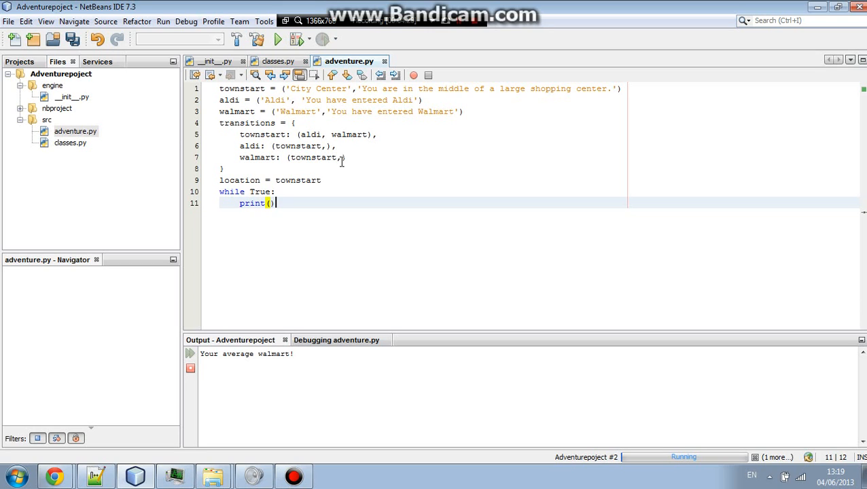
pyautogui.write('loc')
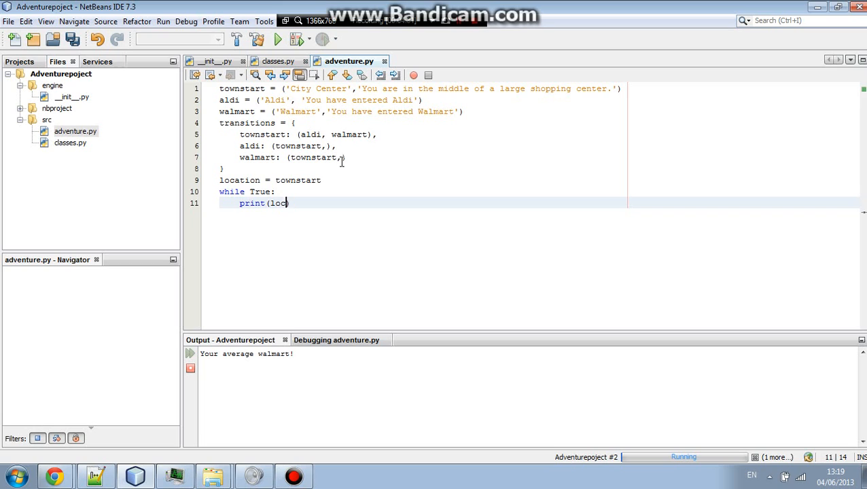
pyautogui.write('ation[')
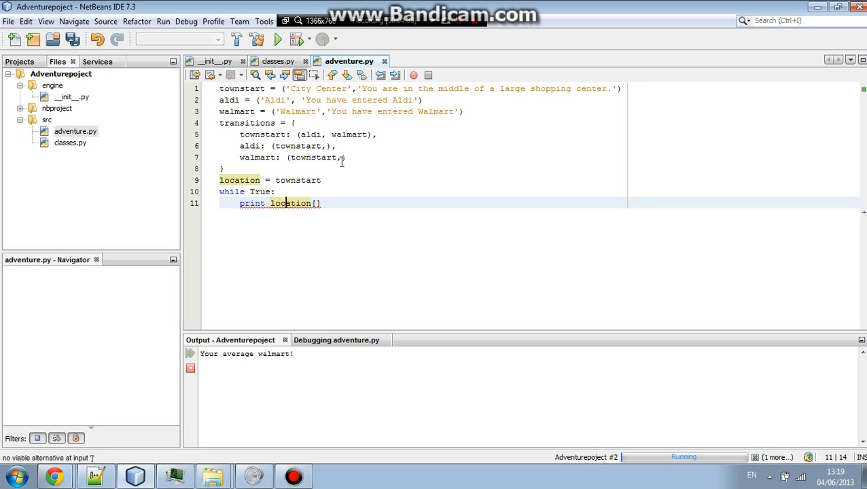
pyautogui.write('1')
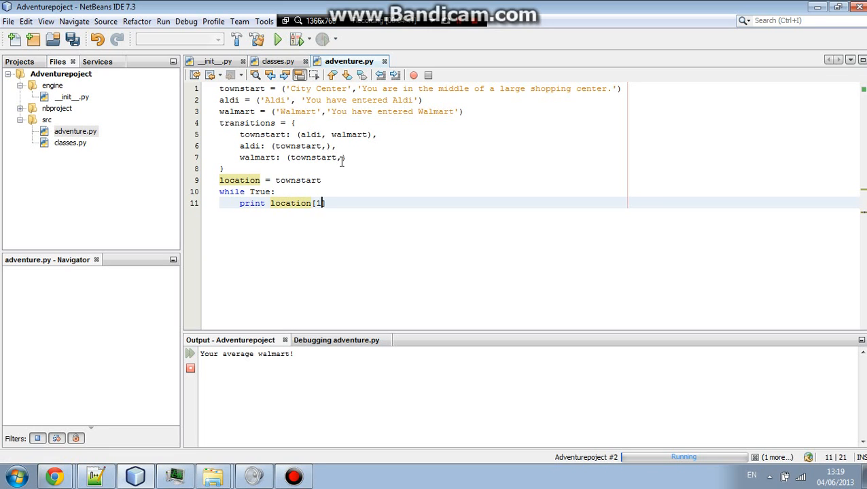
pyautogui.press('enter')
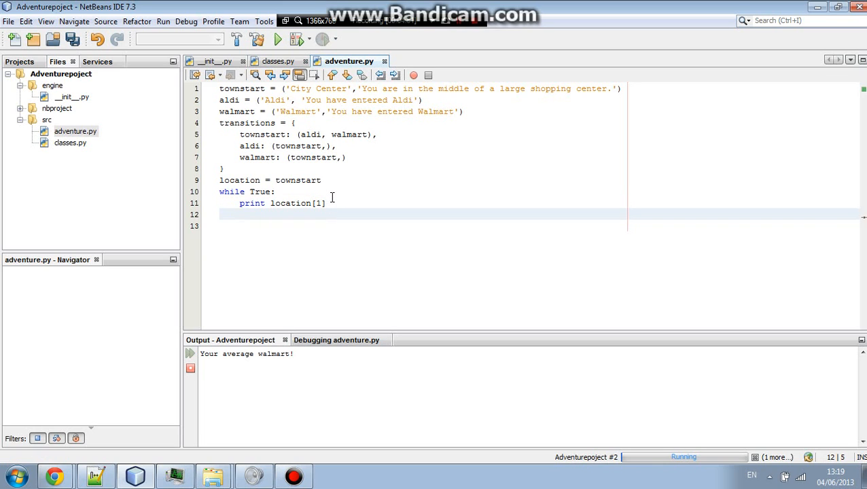
# Write for (1, t) in enumerate(transitions[location]): on line 12.
pyautogui.write('for')
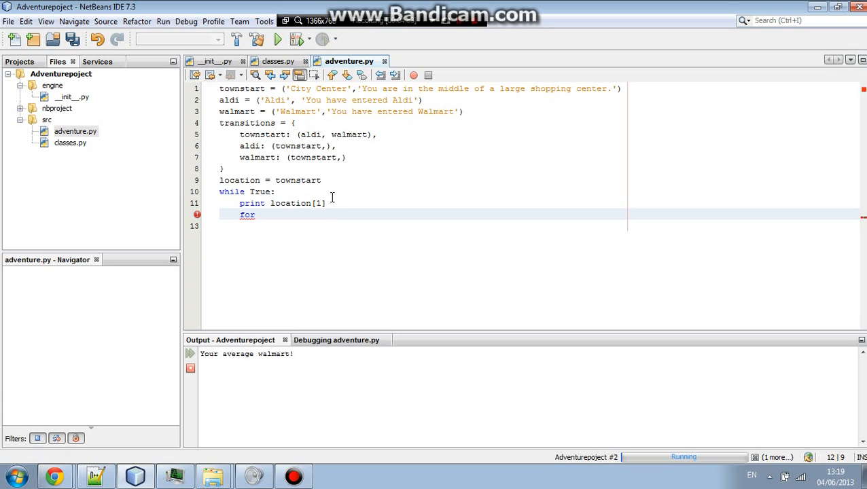
pyautogui.write('()')
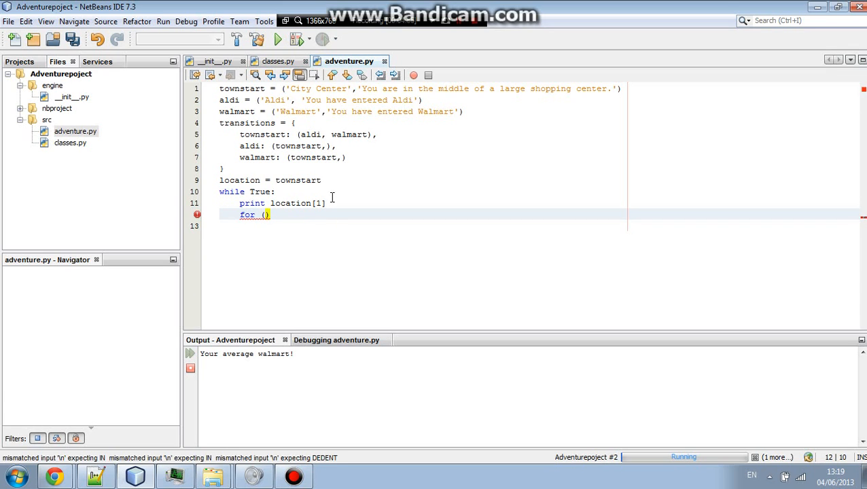
pyautogui.write('1')
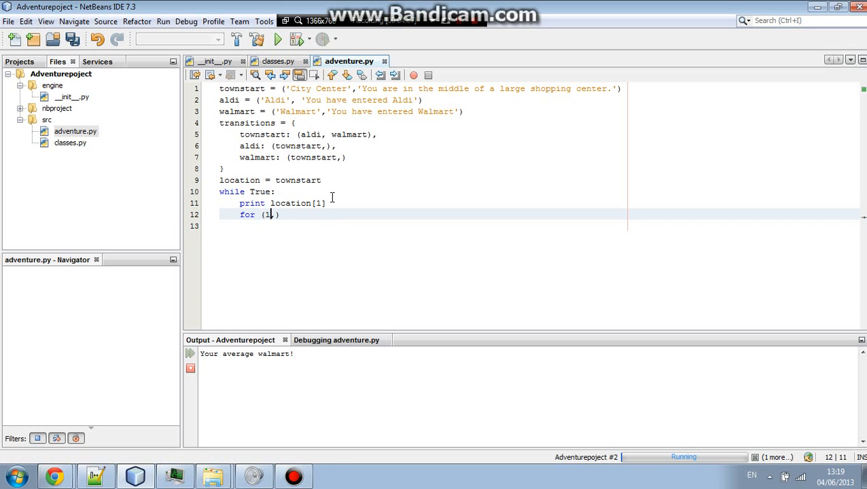
pyautogui.write(', t)')
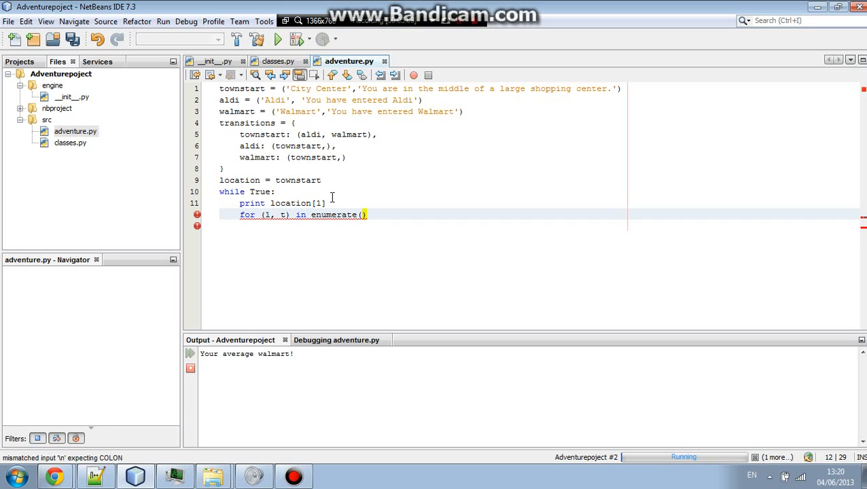
pyautogui.write('t')
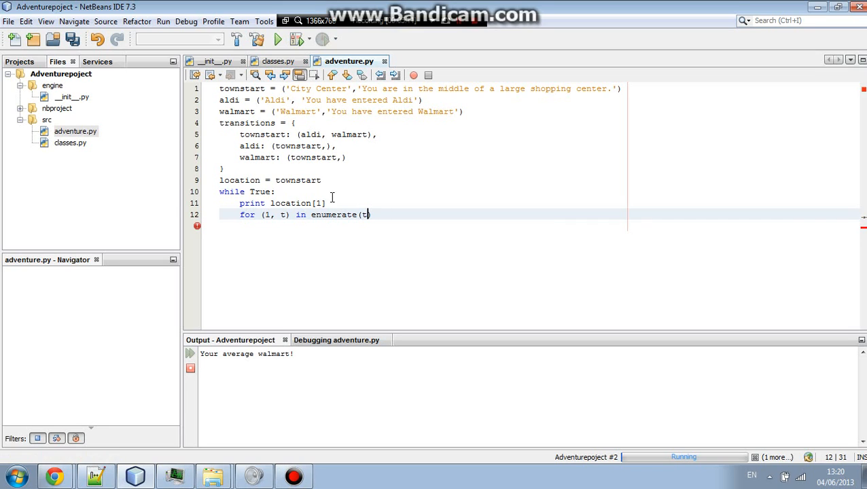
pyautogui.write('rans)')
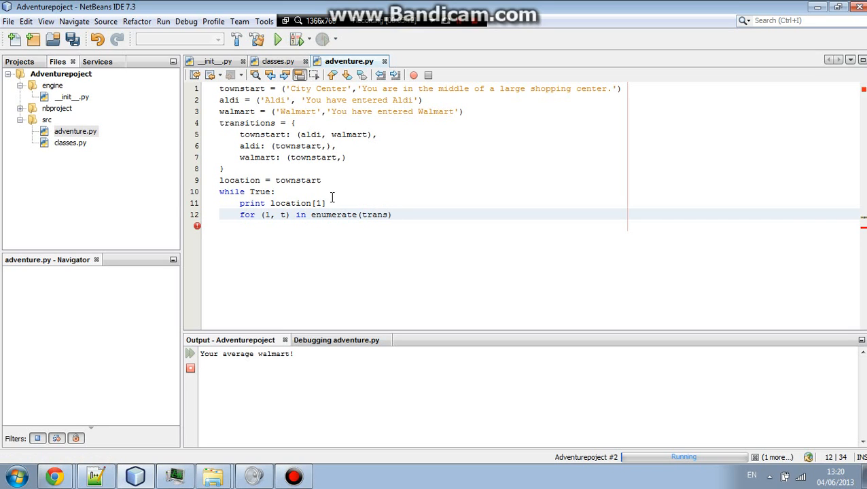
pyautogui.write('itions[location')
pyautogui.write('pr')
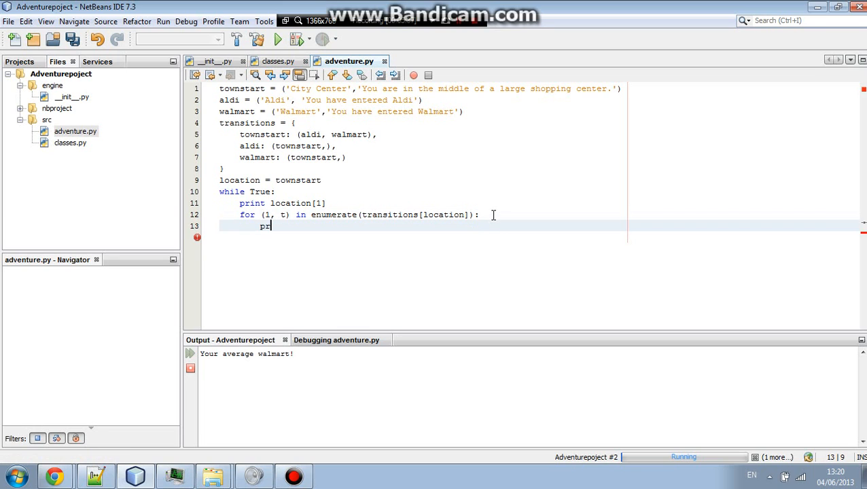
# Add print i - 1, t[0] as the loop body, using i as the loop variable.
pyautogui.write('int')
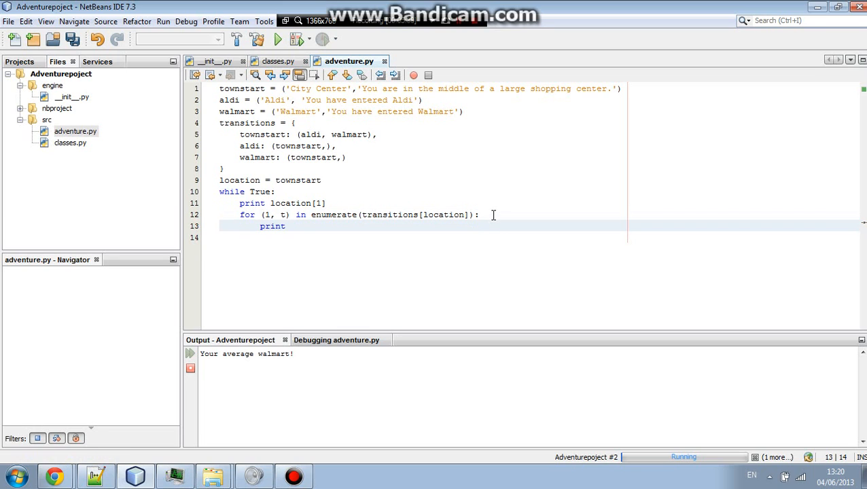
pyautogui.write('()')
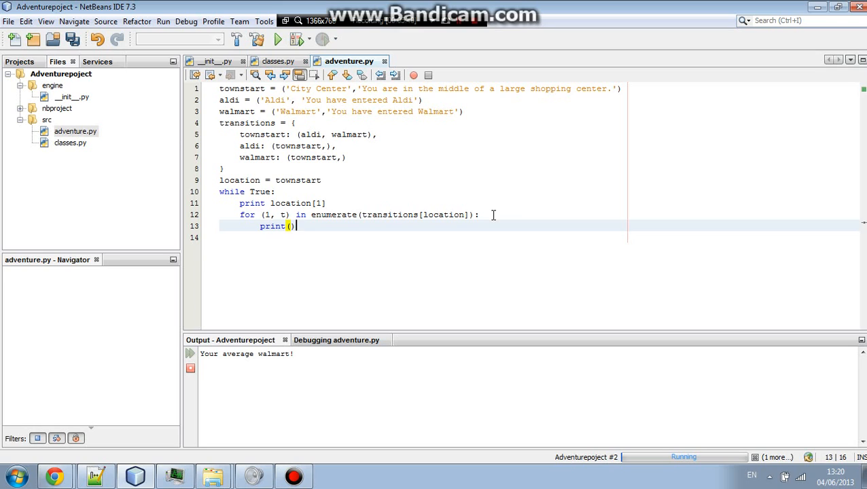
pyautogui.press('BackSpace')
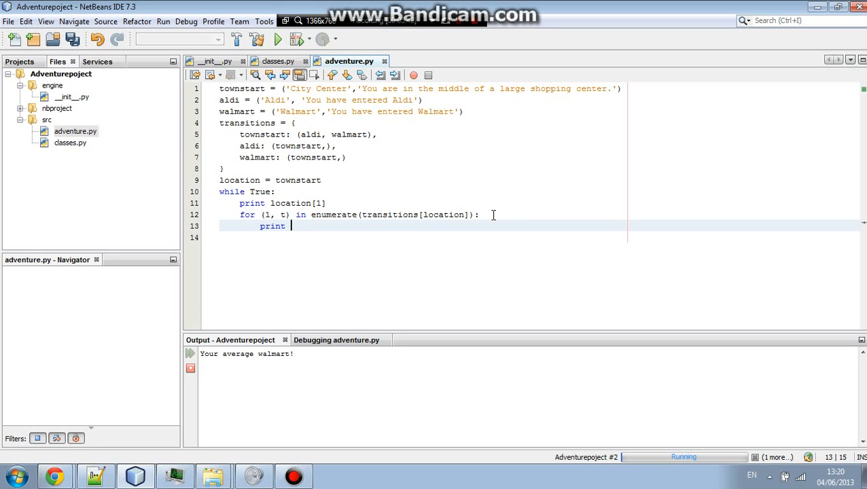
pyautogui.write('1, t')
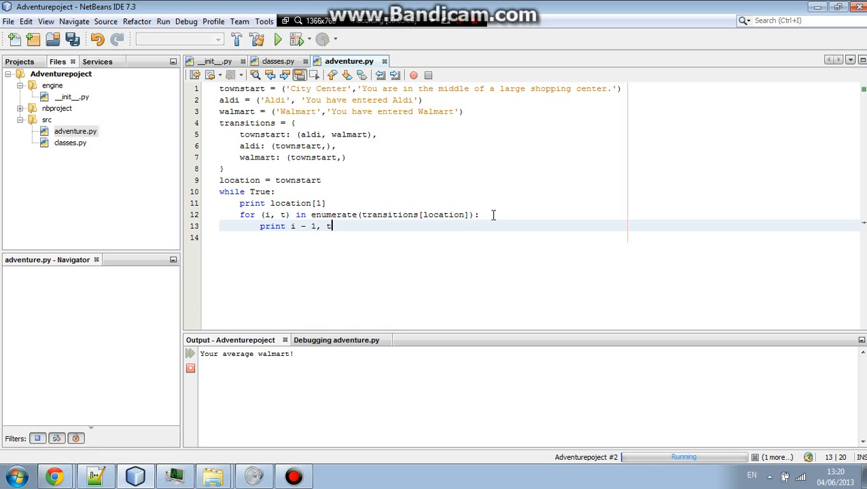
pyautogui.write('[')
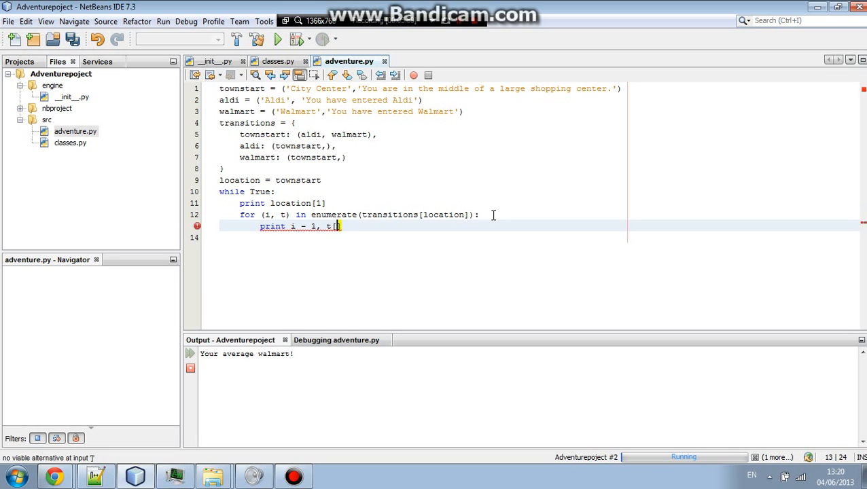
pyautogui.write('0')
pyautogui.press('enter')
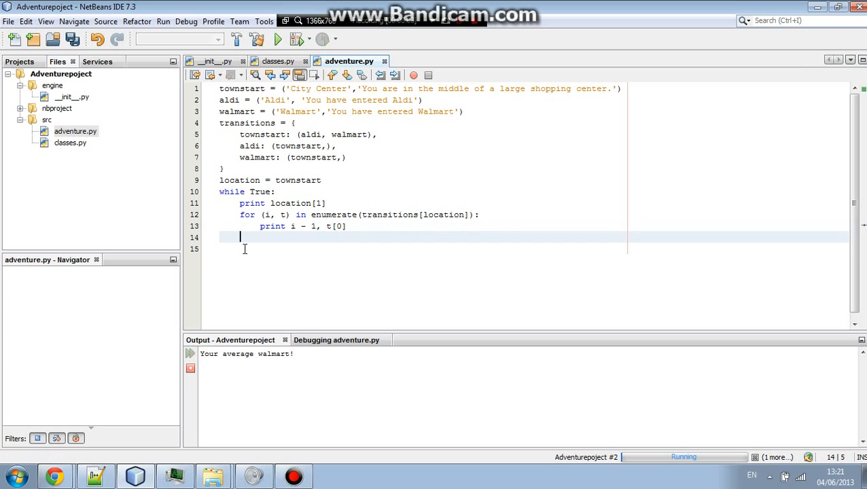
# Write choice = int(raw_input('Choose one>>')) on line 14 and save adventure.py.
pyautogui.write('choice')
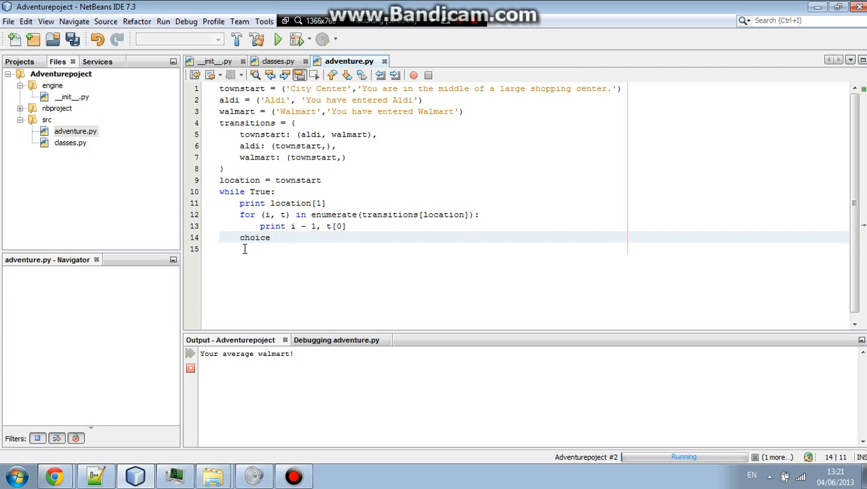
pyautogui.write('= raw')
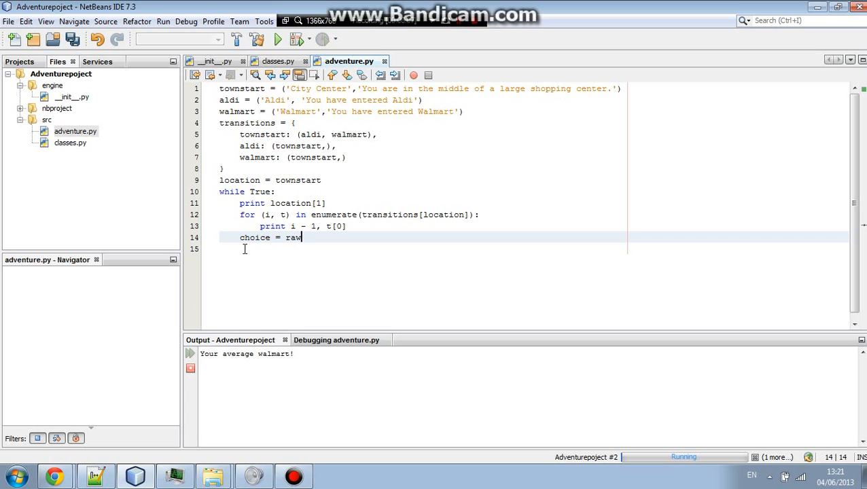
pyautogui.write('_input')
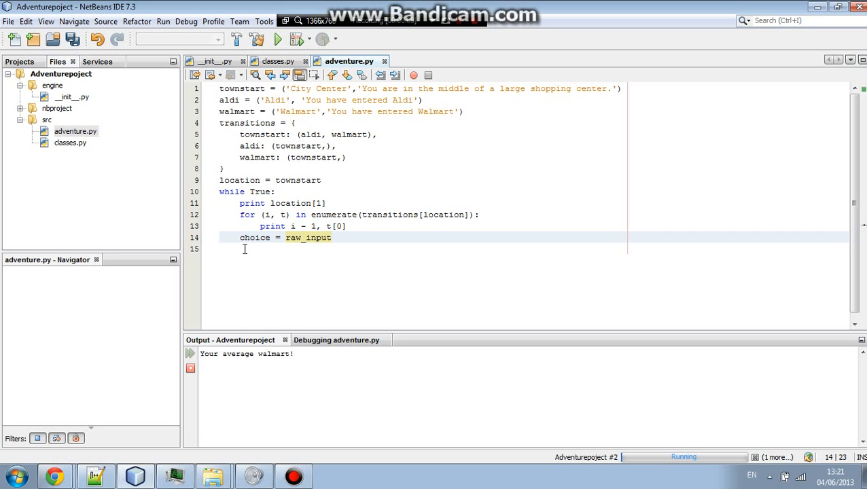
pyautogui.write('(')
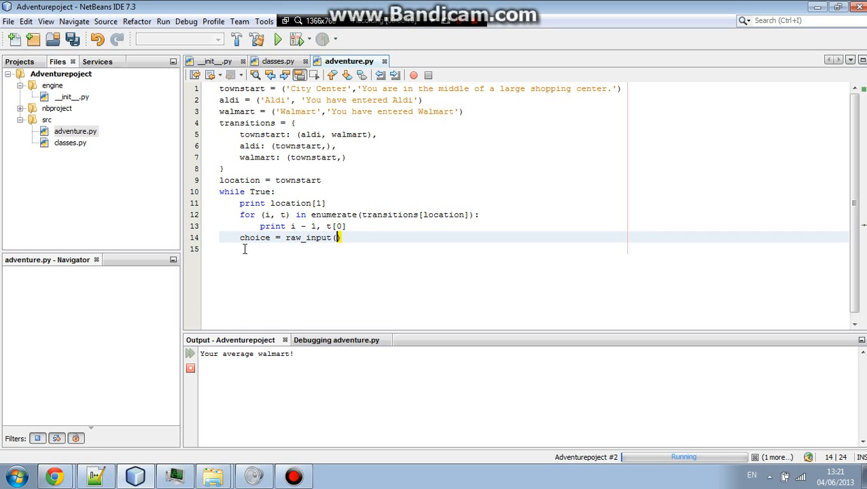
pyautogui.write("'")
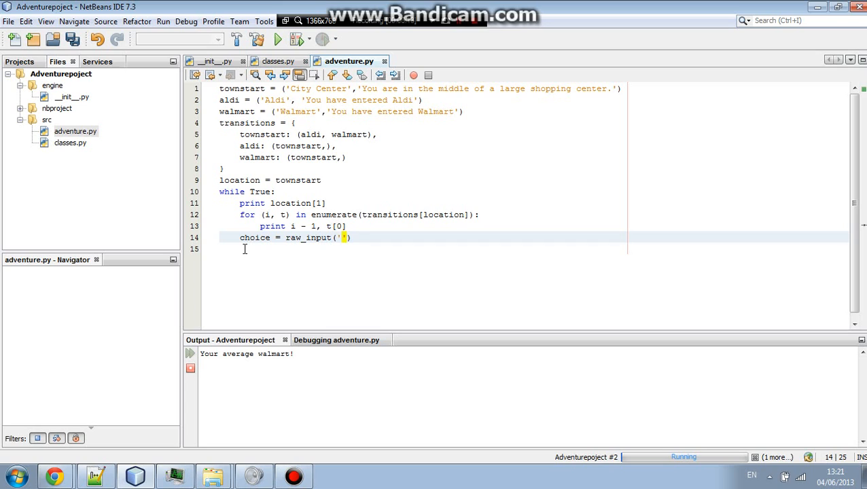
pyautogui.write('C>>')
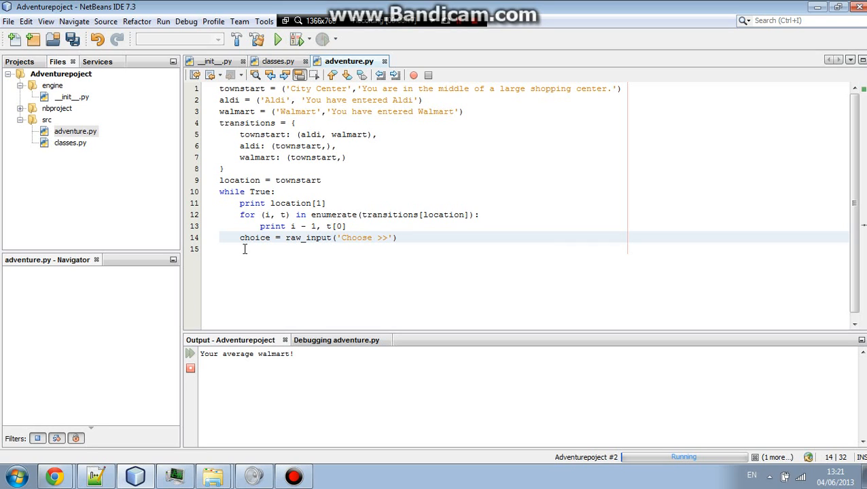
pyautogui.write('one')
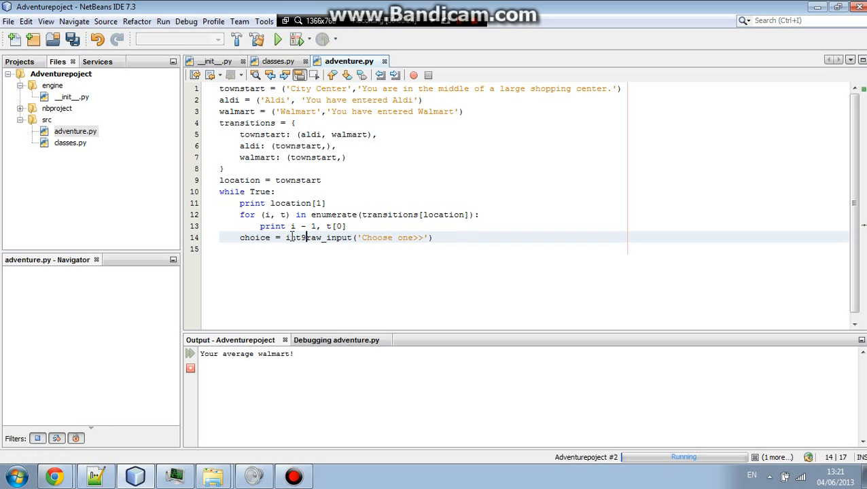
pyautogui.write('*(')
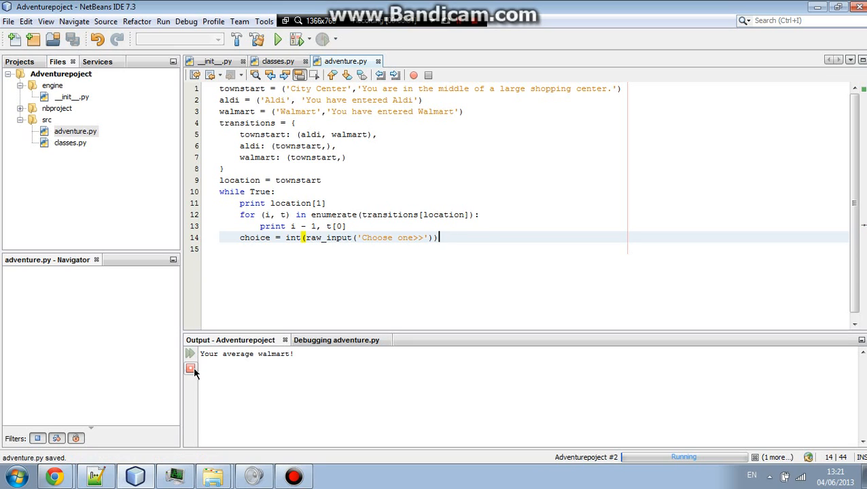
# Run the script, then change line 13's numbering from i - 1 to i + 1.
pyautogui.click(191, 353)
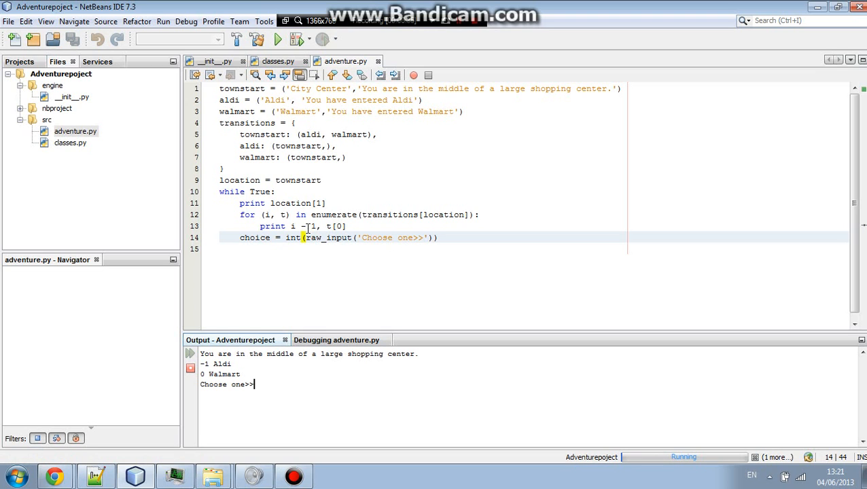
pyautogui.click(13, 476)
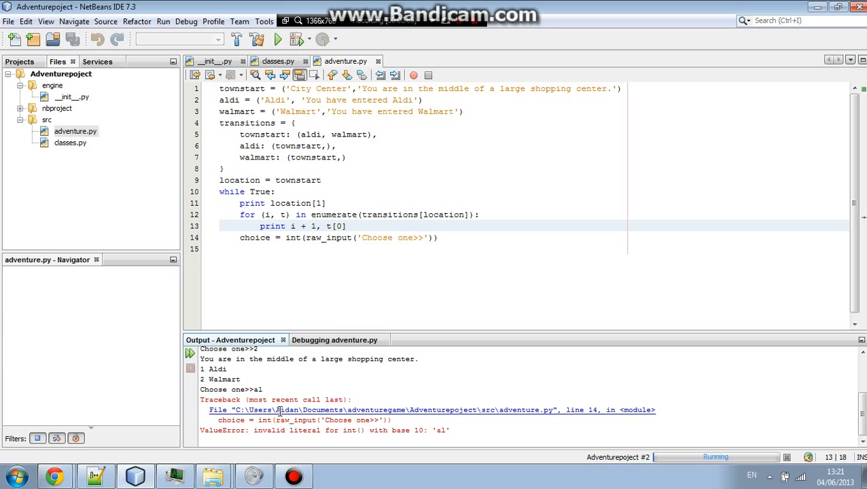
pyautogui.moveTo(341, 206)
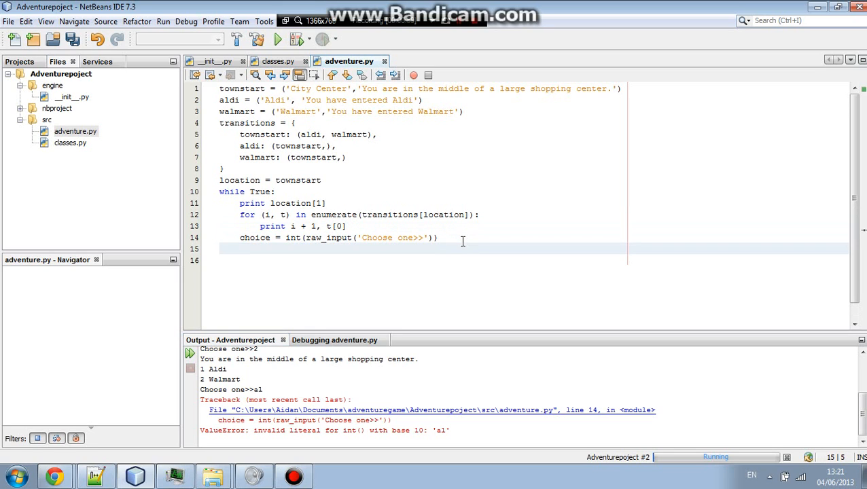
# Write location = transitions[location][choice - 1] on line 15.
pyautogui.write('locartion')
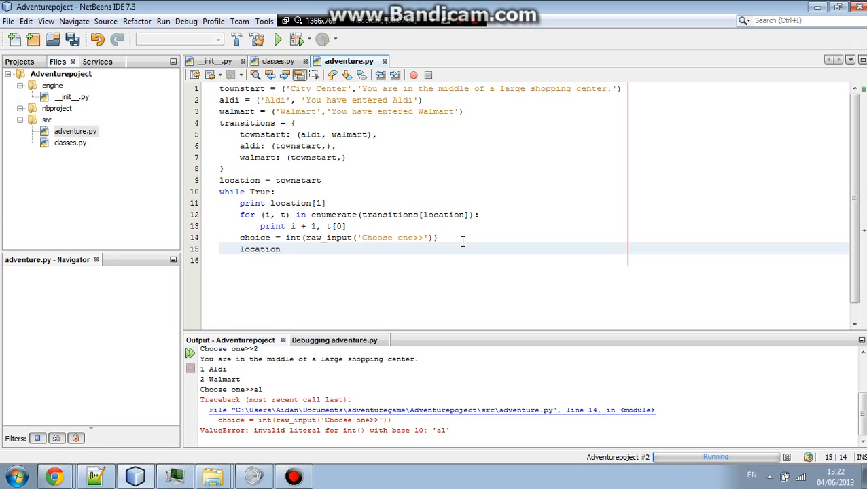
pyautogui.write('=')
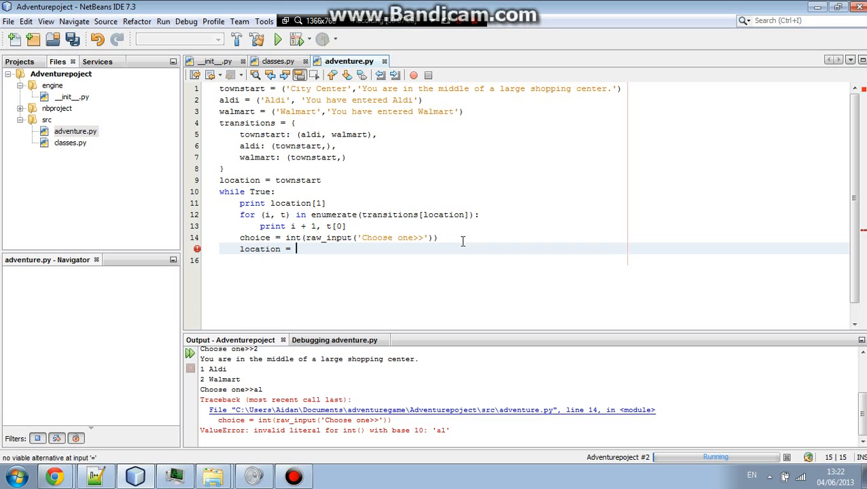
pyautogui.write('tran')
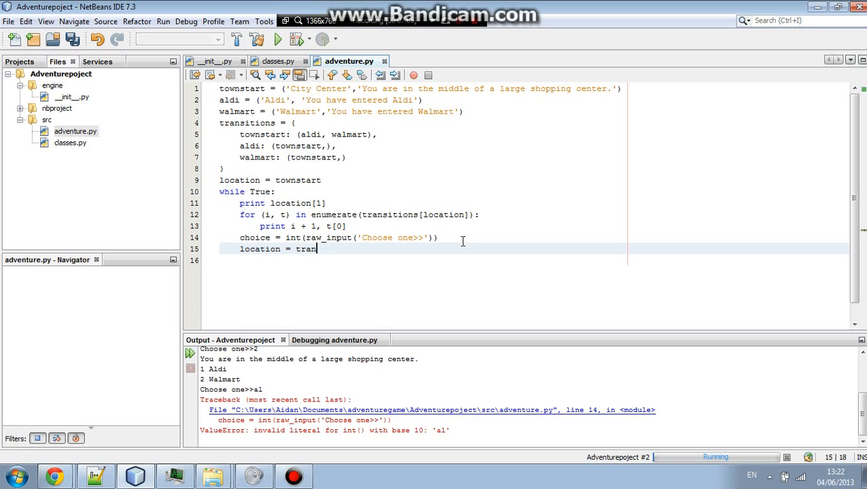
pyautogui.write('sition')
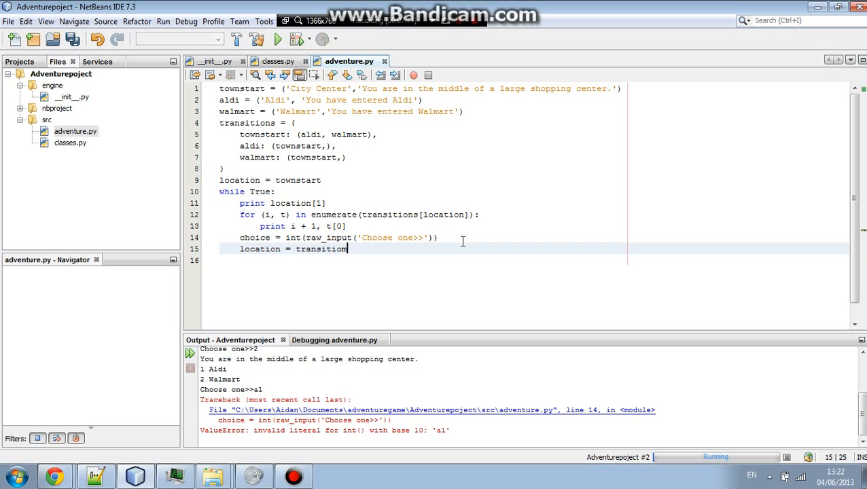
pyautogui.doubleClick(321, 249)
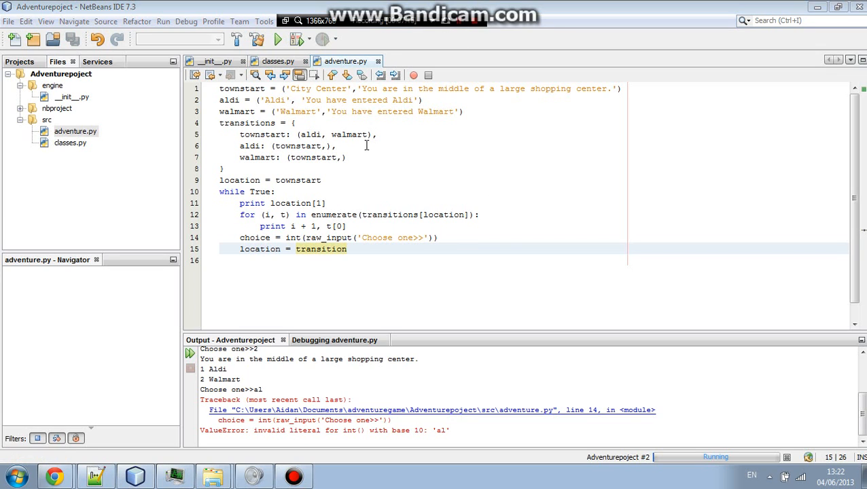
pyautogui.moveTo(396, 271)
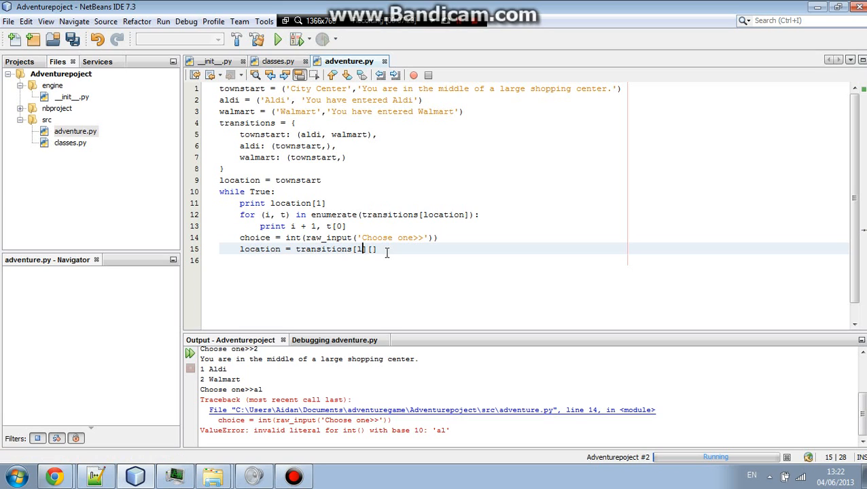
pyautogui.write('location')
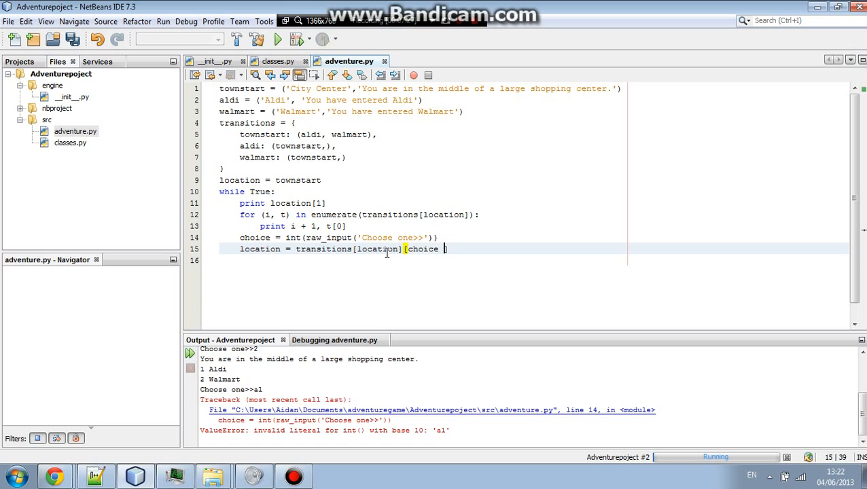
pyautogui.write('- 1]')
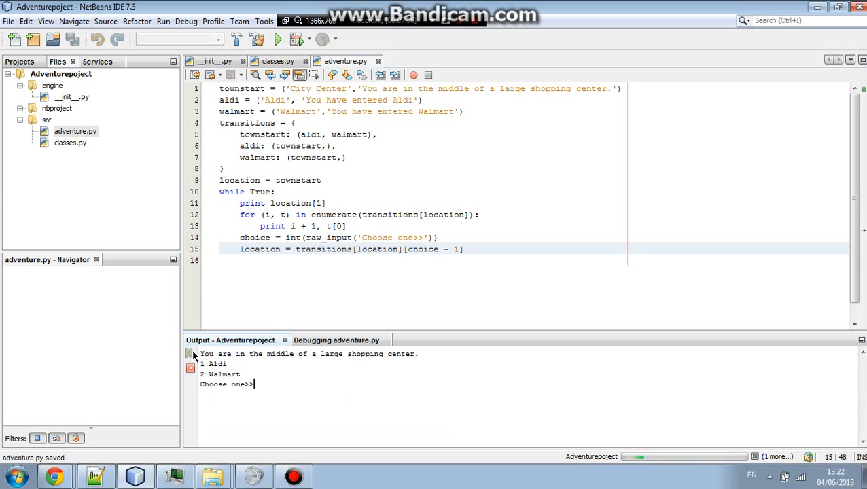
# Play the game by entering choices 1, 1, then an out-of-range choice to trigger the IndexError.
pyautogui.write('1')
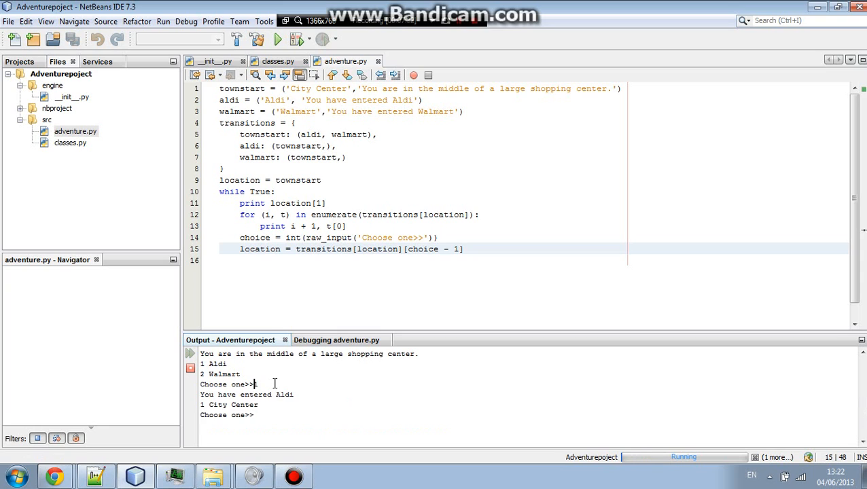
pyautogui.write('1')
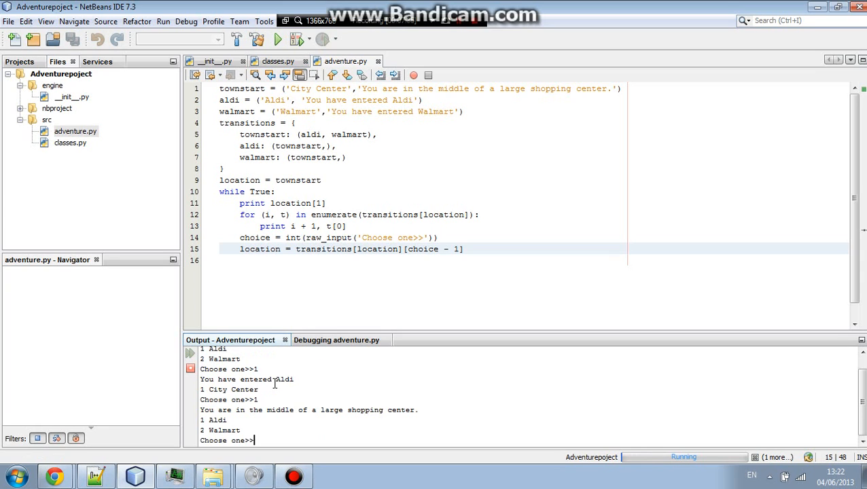
pyautogui.write('2')
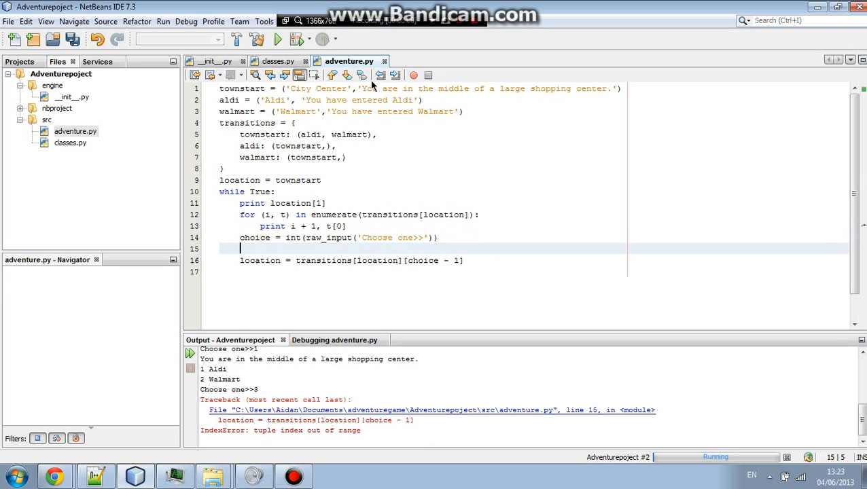
# Draft an 'if tran... <=' bounds check before the location update, then delete it.
pyautogui.write('if')
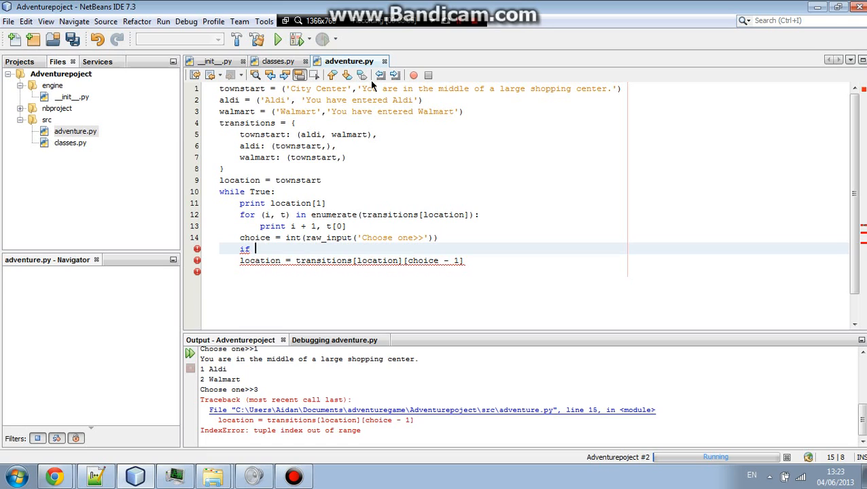
pyautogui.write('transtions =')
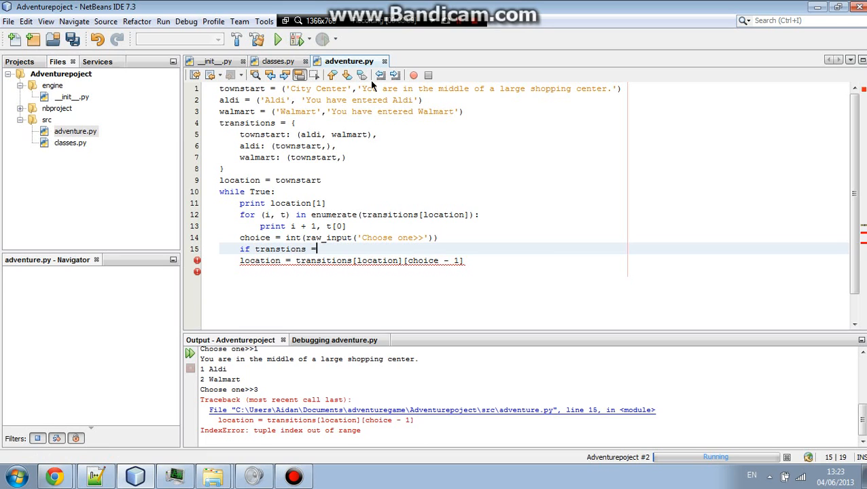
pyautogui.press('BackSpace')
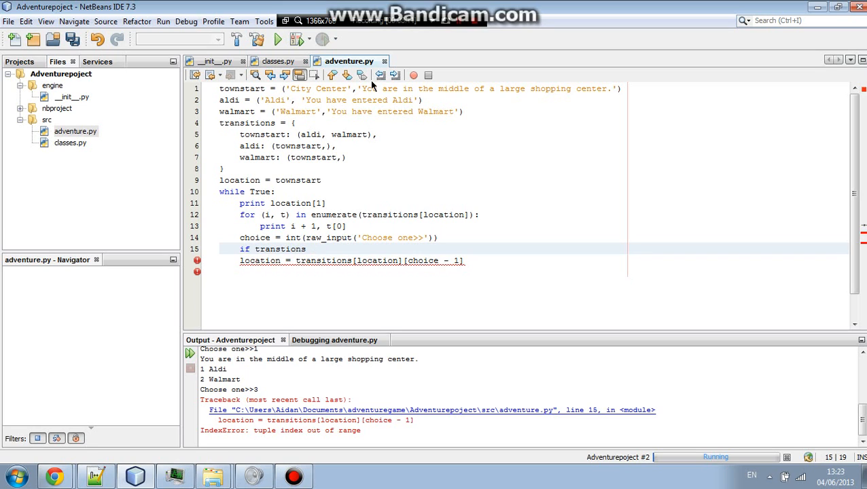
pyautogui.write('<=')
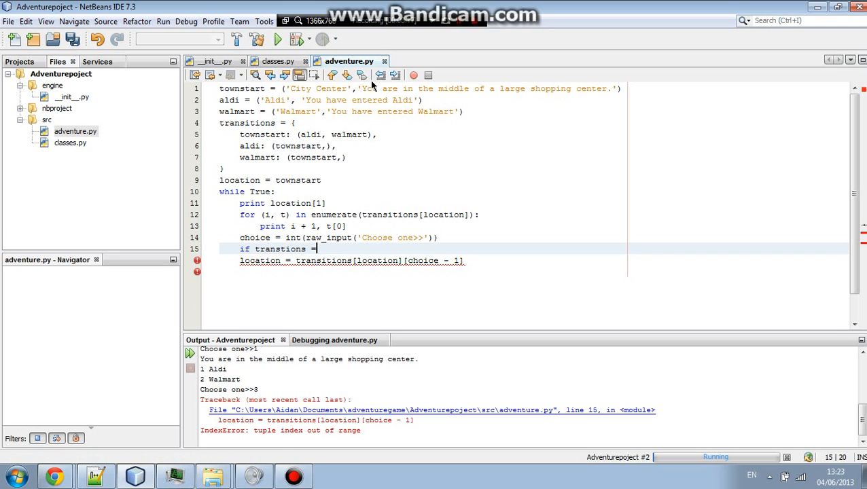
pyautogui.press('BackSpace')
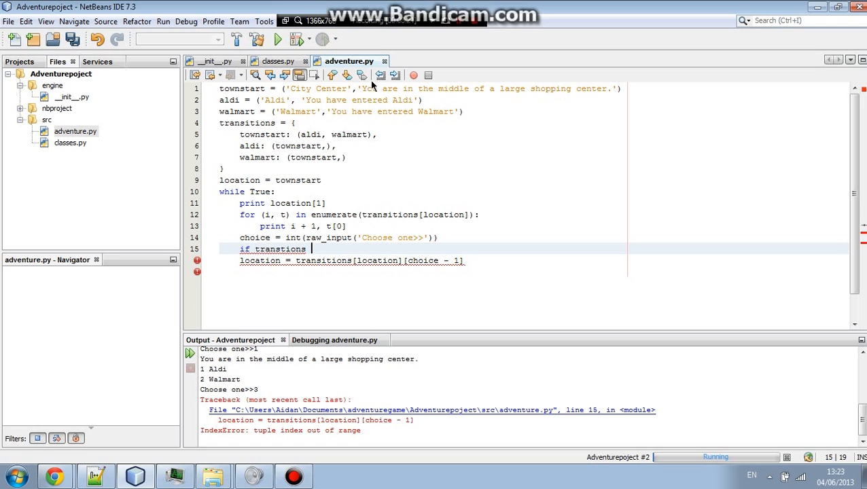
pyautogui.write('<=')
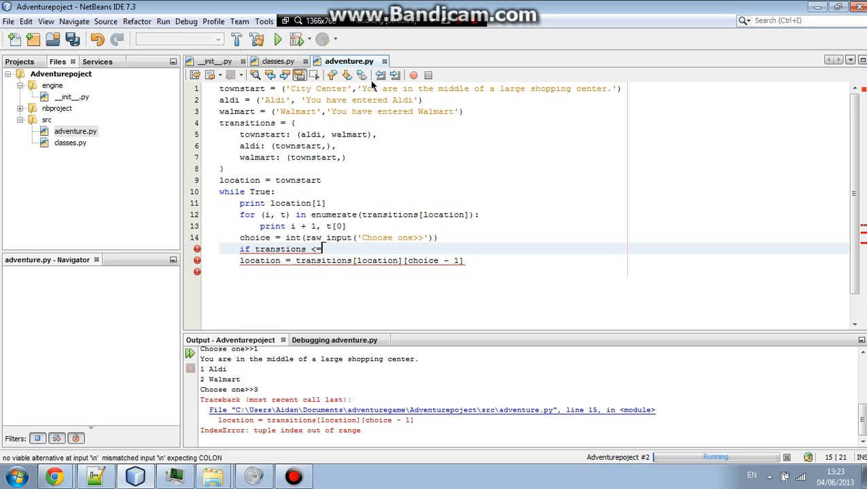
pyautogui.press('BackSpace')
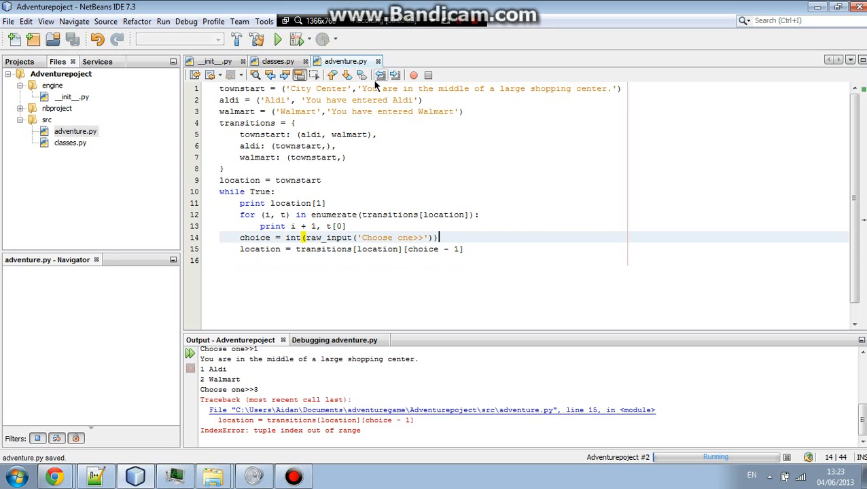
pyautogui.moveTo(184, 6)
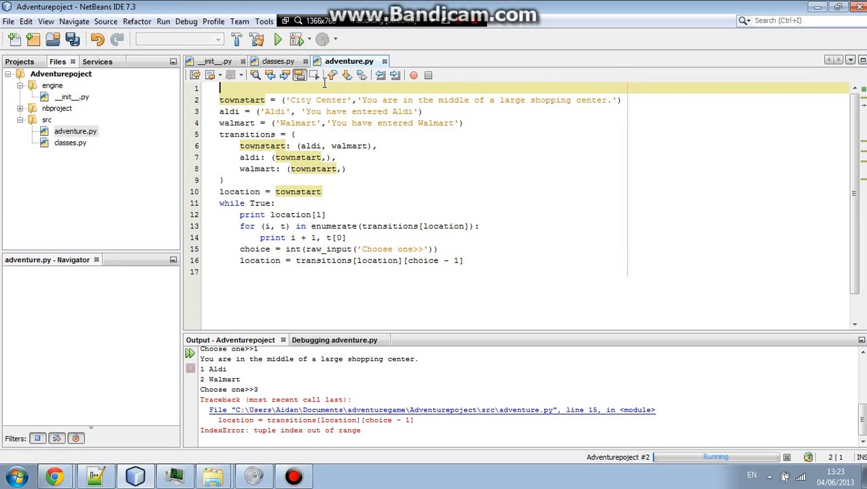
pyautogui.write('import random')
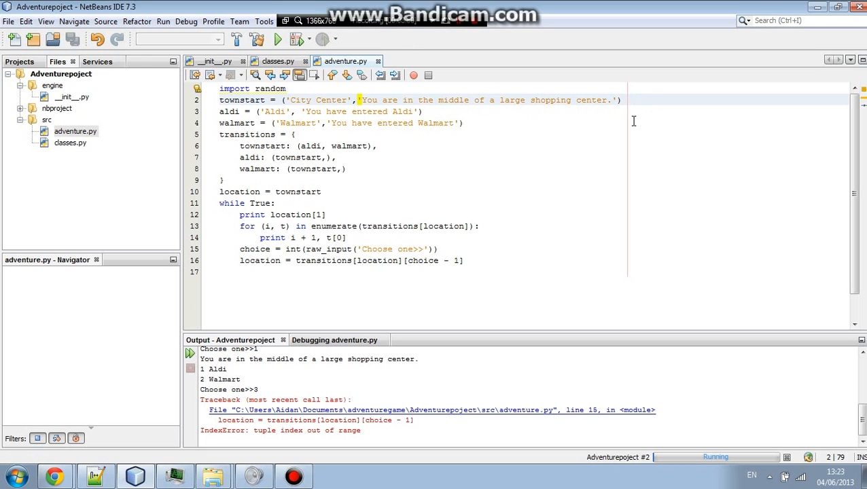
pyautogui.write('pr')
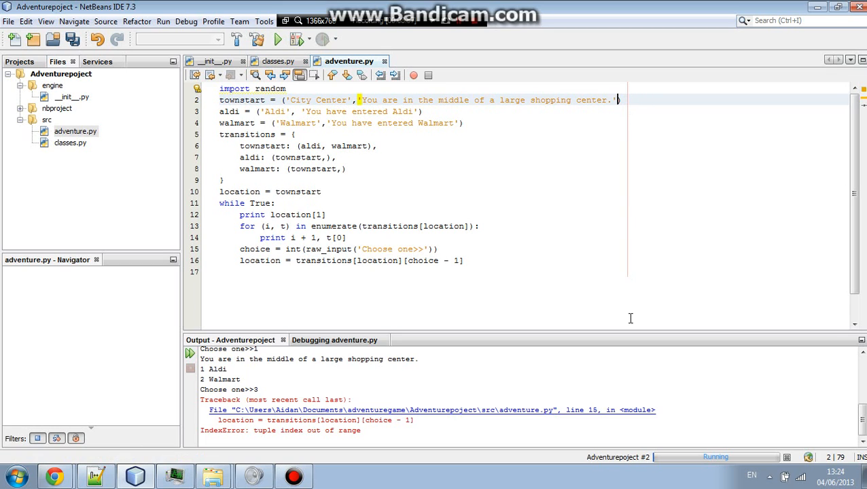
pyautogui.moveTo(284, 155)
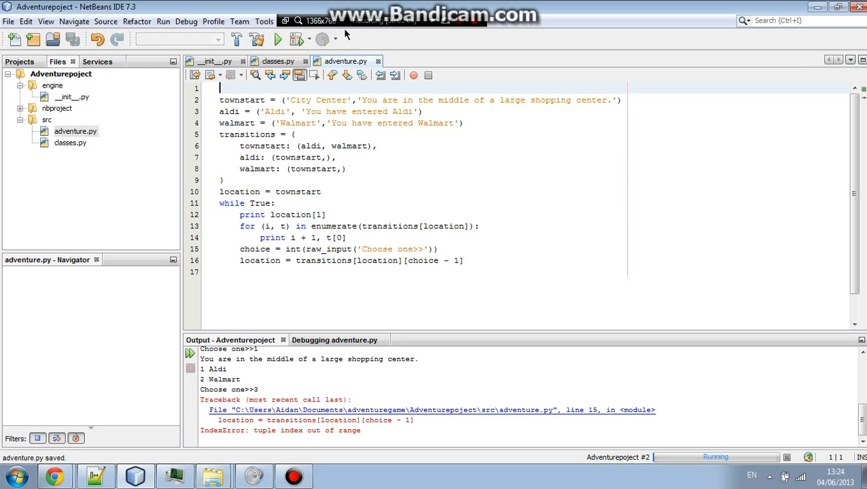
# View classes.py, then switch to __init__.py showing its author and date lines.
pyautogui.click(278, 61)
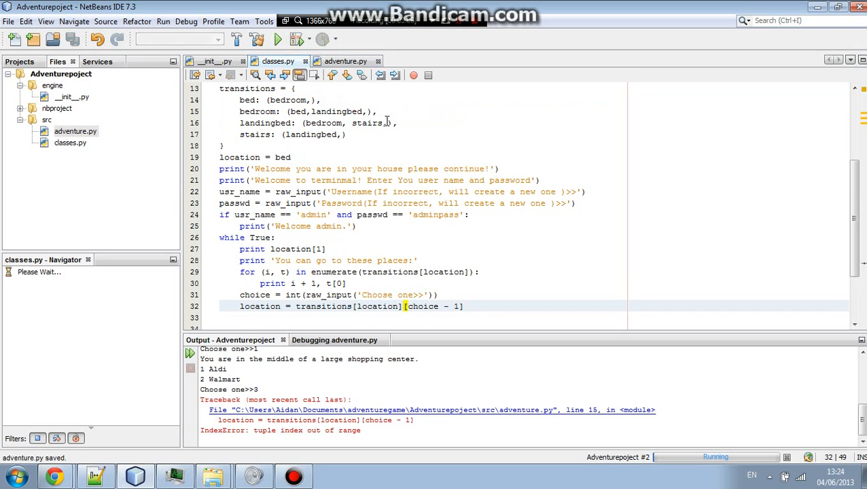
pyautogui.click(212, 62)
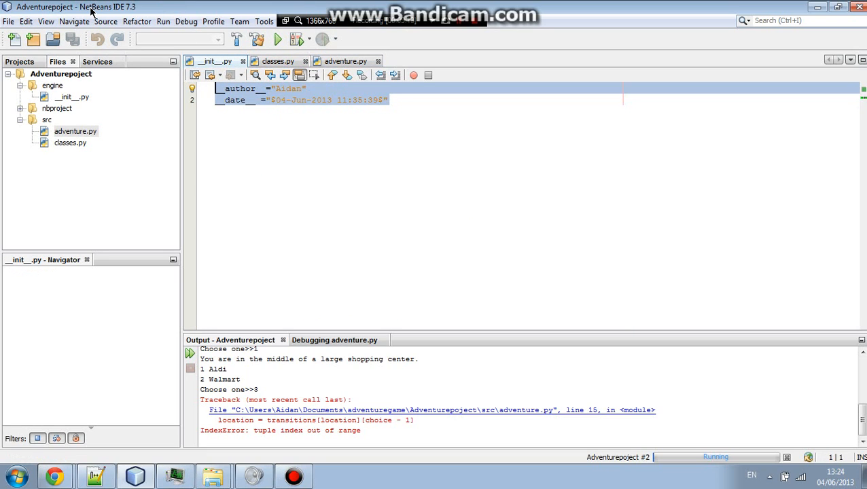
pyautogui.moveTo(92, 49)
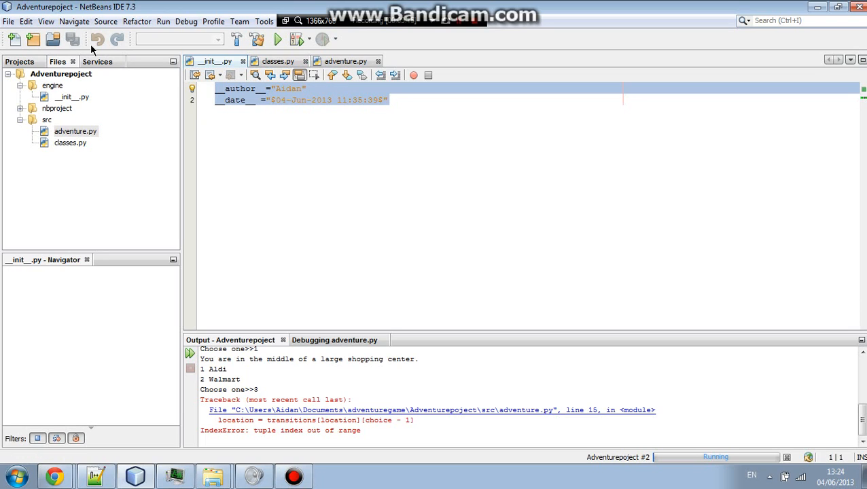
pyautogui.moveTo(97, 39)
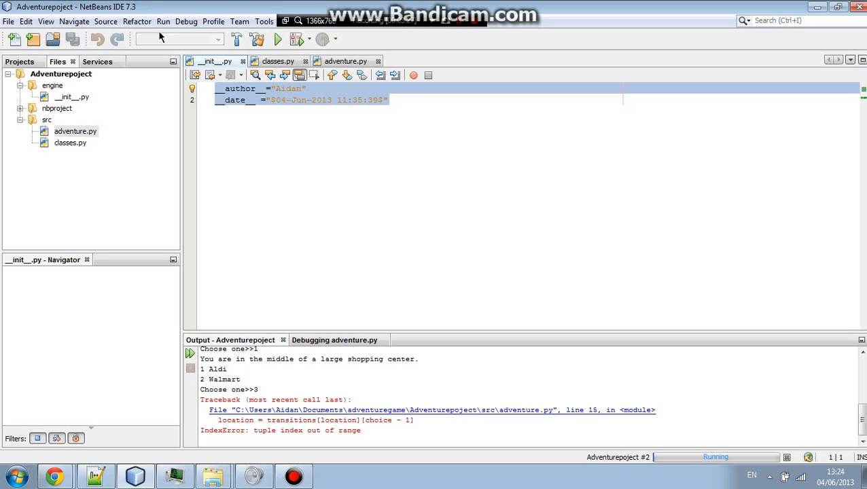
pyautogui.moveTo(473, 27)
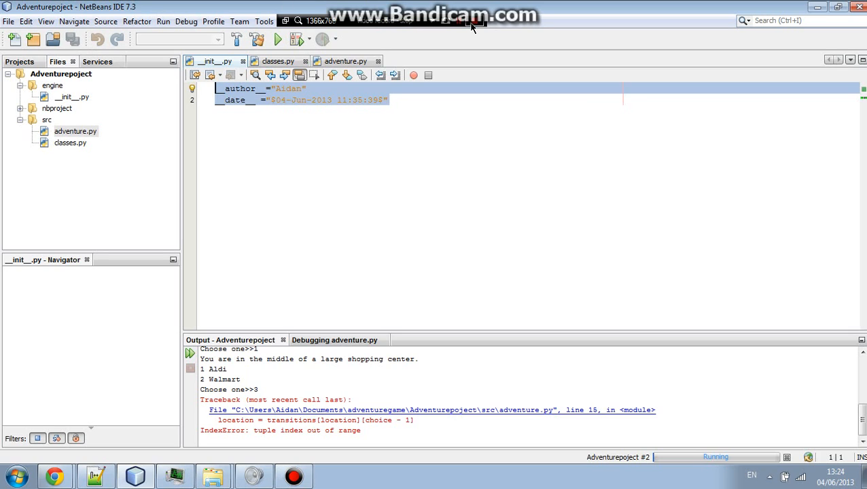